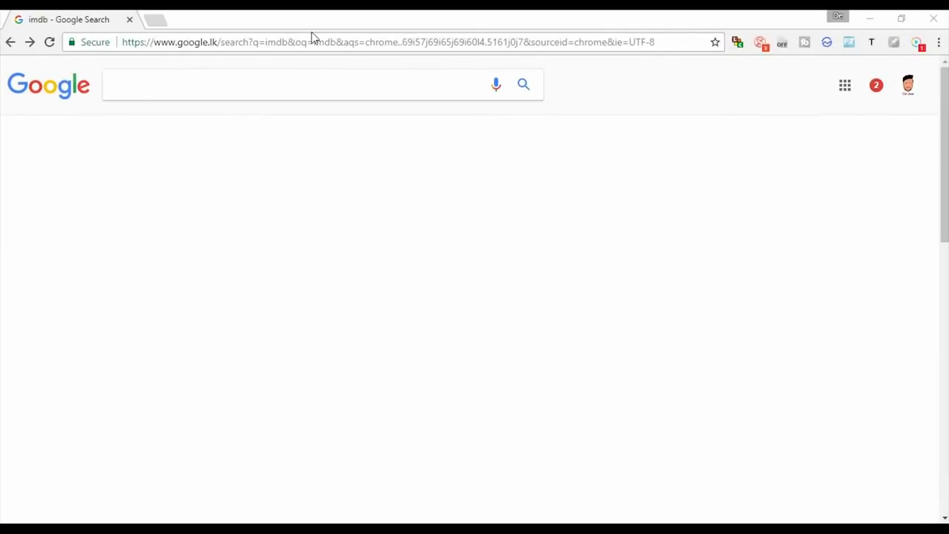
mouse_move(225, 125)
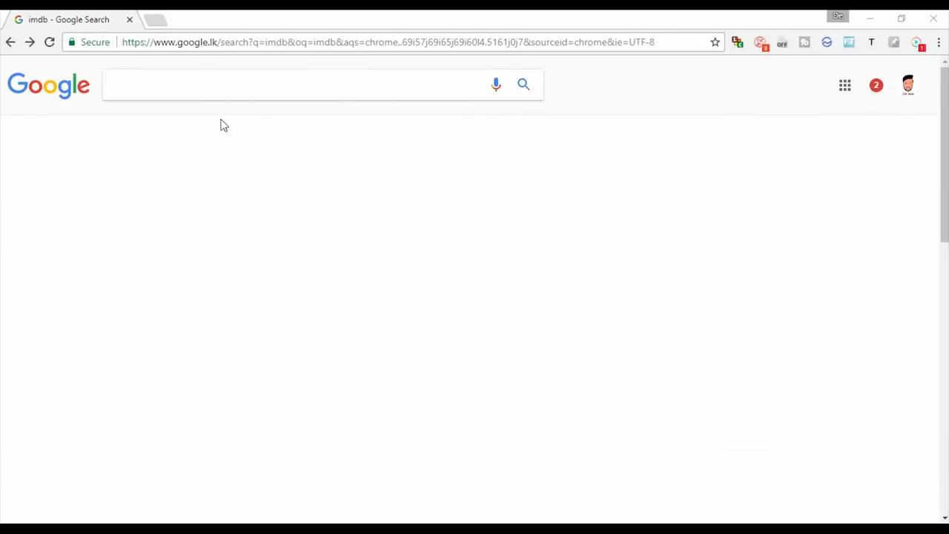
mouse_move(233, 107)
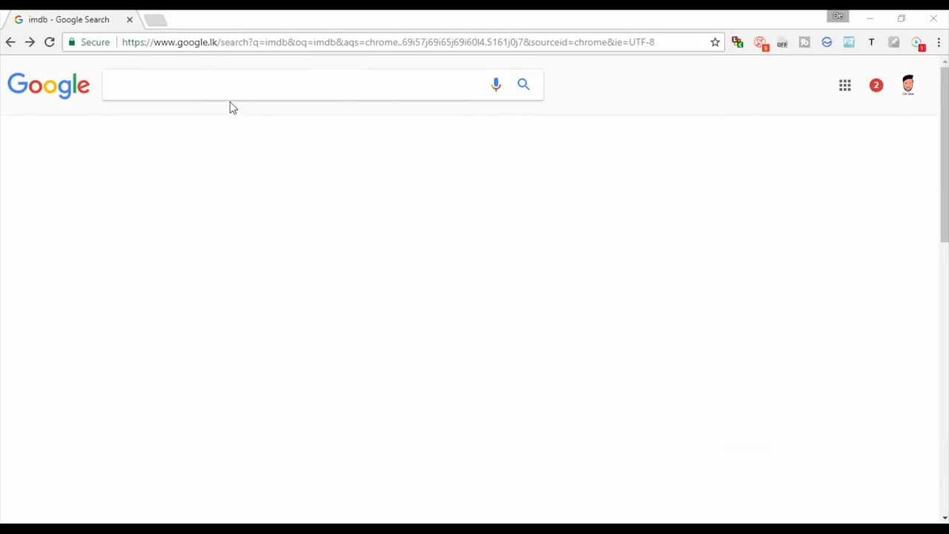
Step: Search Google for 'imdb' and follow the 'IMDb - Movies, TV and Celebrities' result
left_click(296, 83)
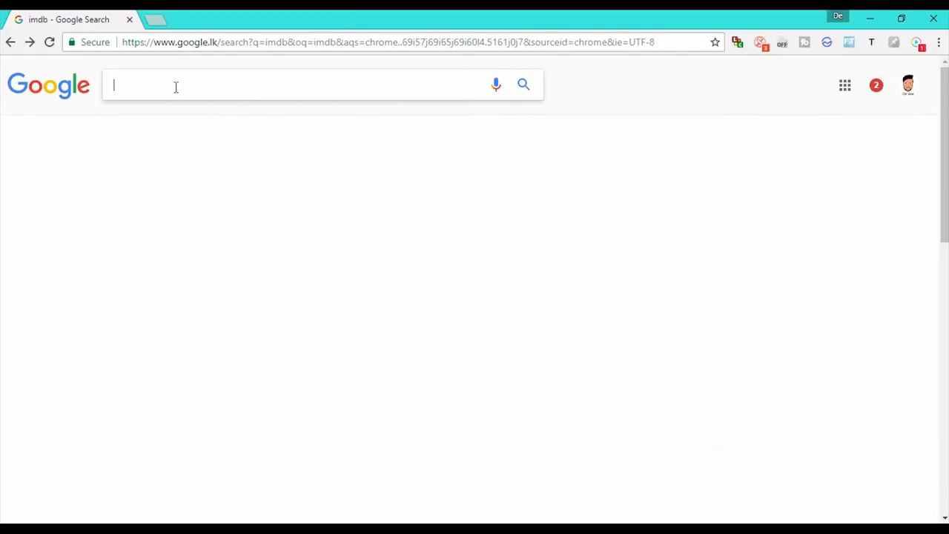
type("imdb")
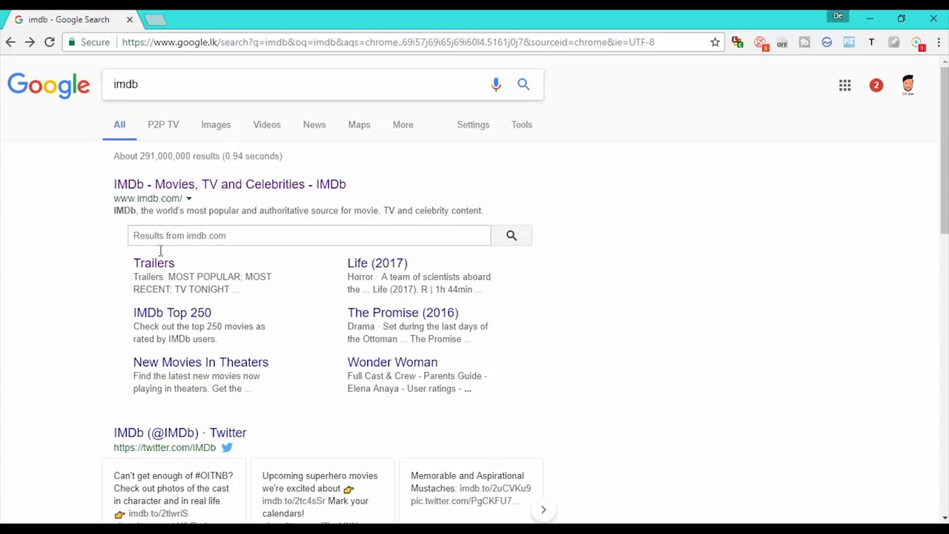
mouse_move(567, 220)
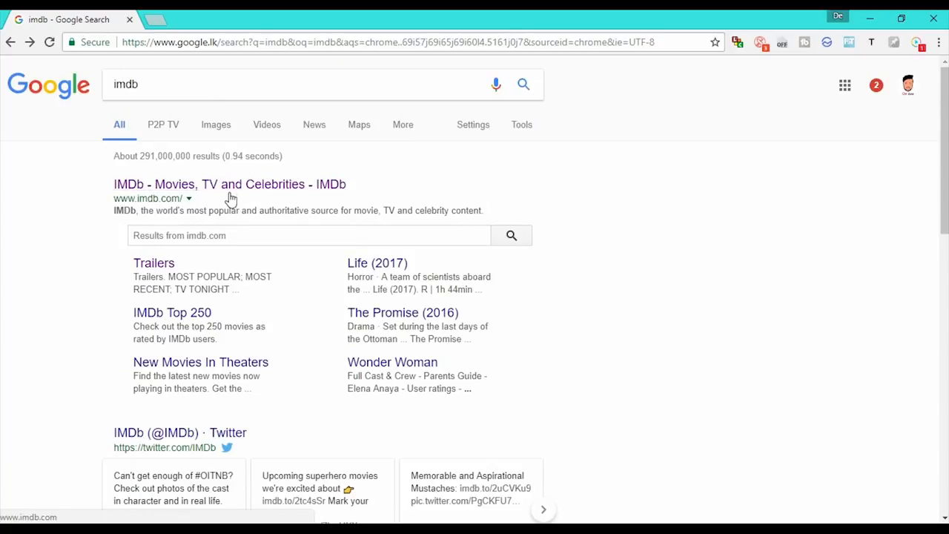
left_click(229, 184)
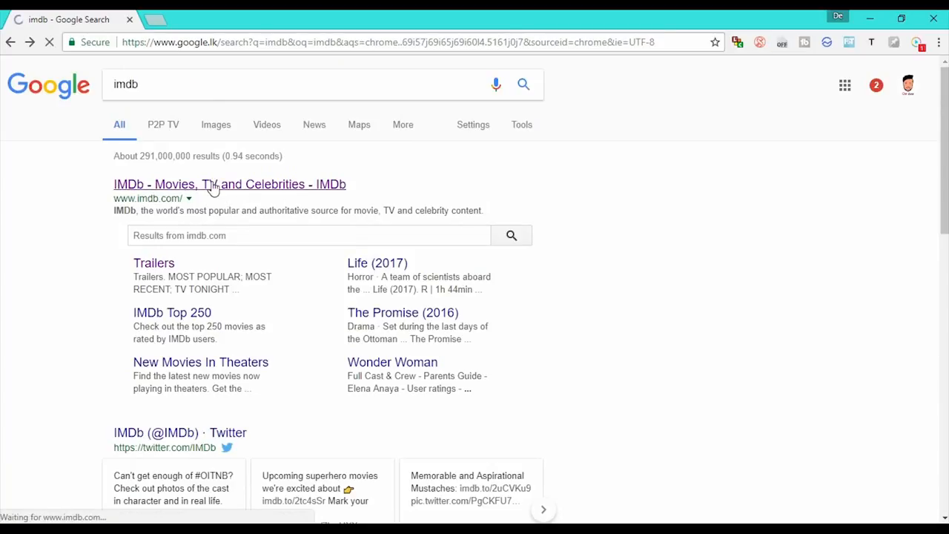
Step: Load the IMDb home page and scroll through its featured content and back to the top
left_click(229, 184)
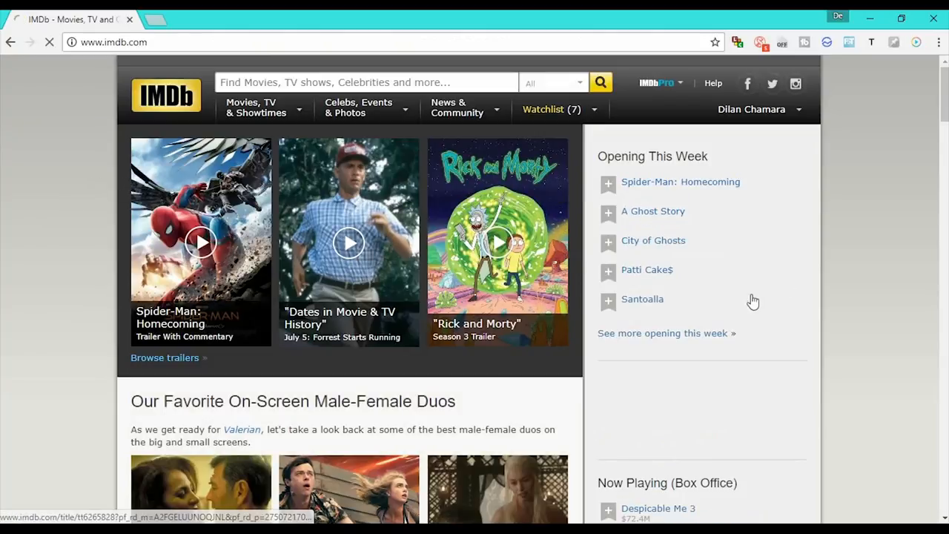
scroll("down", 3)
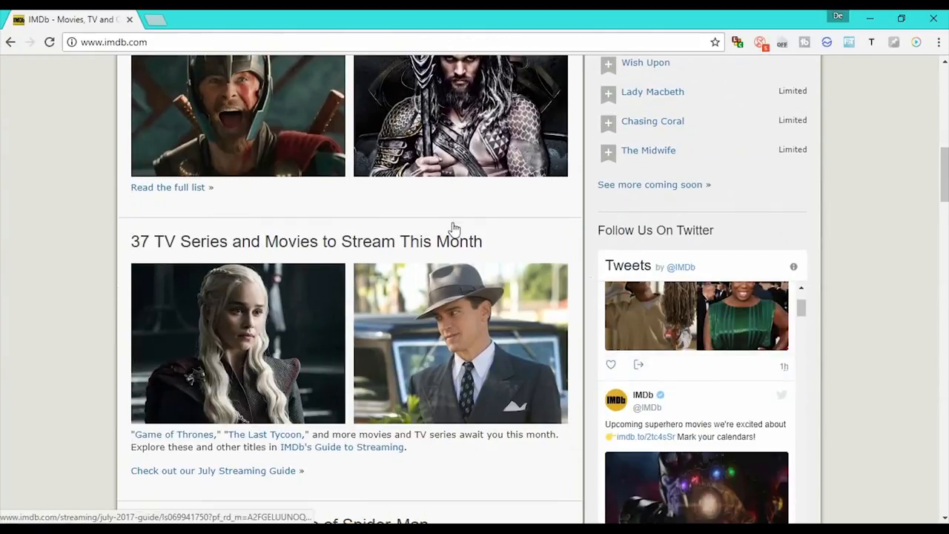
scroll("up", 3)
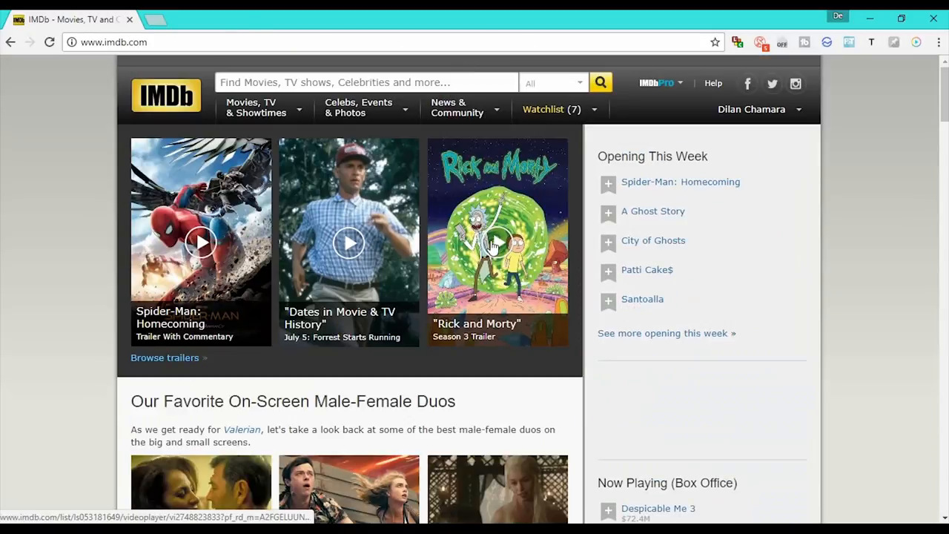
mouse_move(763, 233)
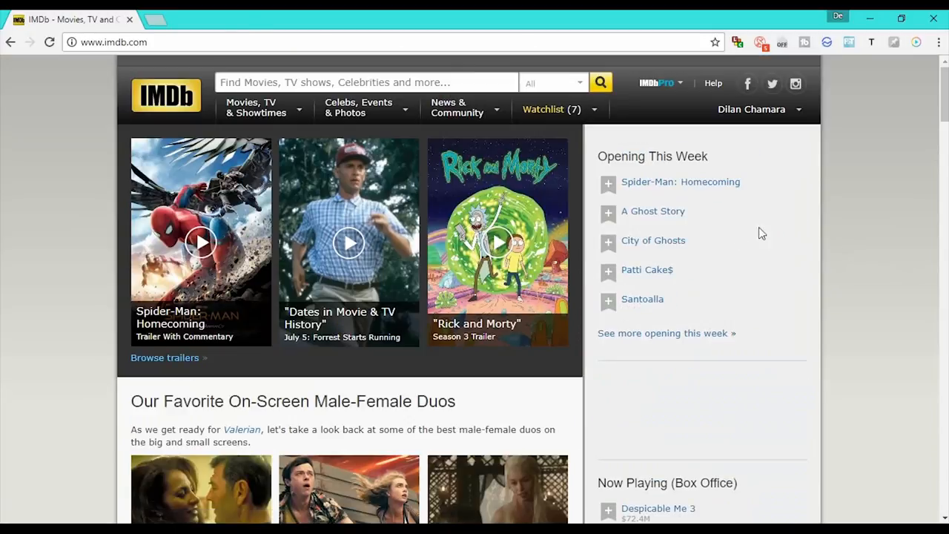
mouse_move(890, 149)
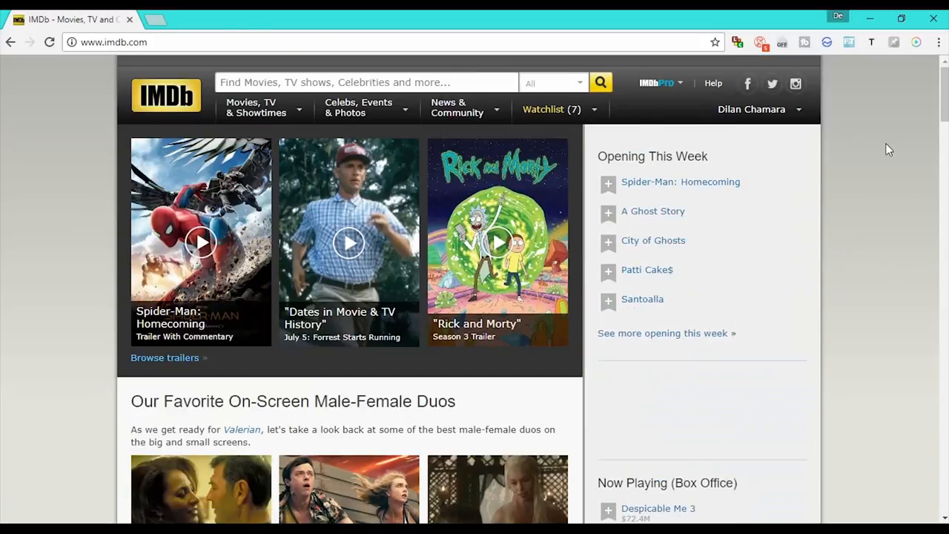
mouse_move(855, 95)
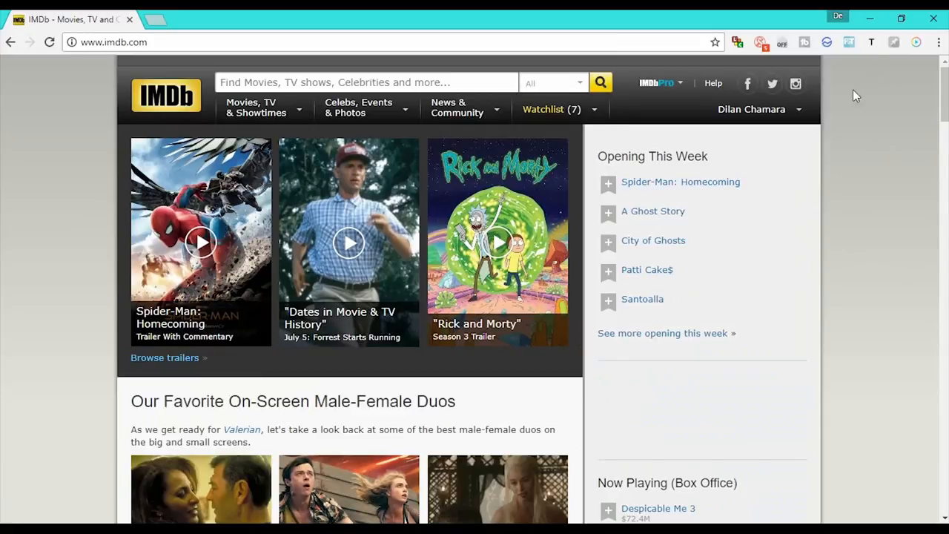
Step: Log out of the IMDb account, then sign back in with Facebook to reach the profile page
left_click(751, 110)
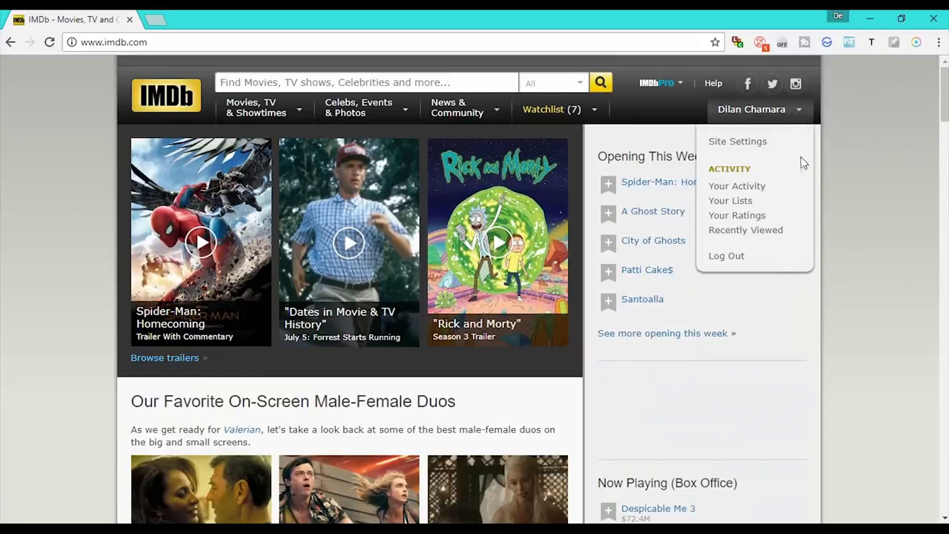
left_click(727, 255)
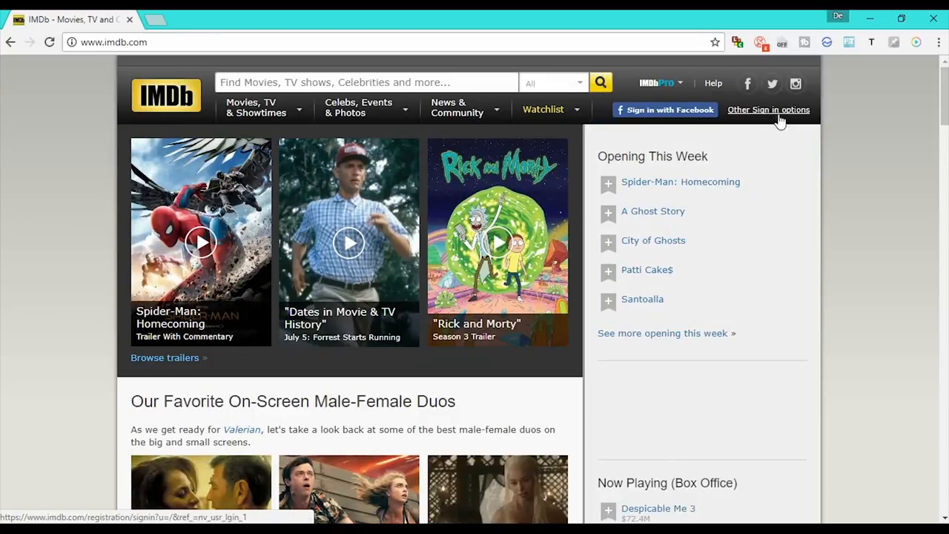
mouse_move(758, 117)
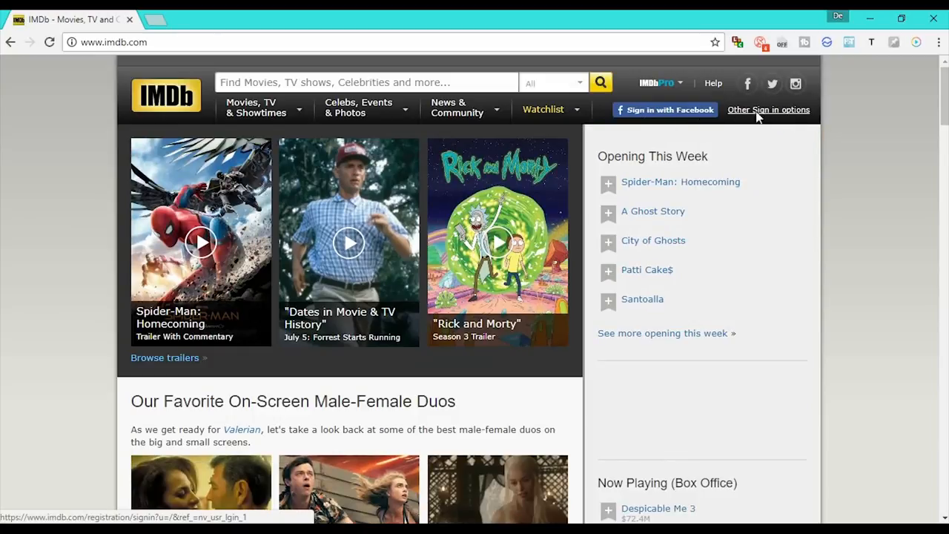
left_click(664, 109)
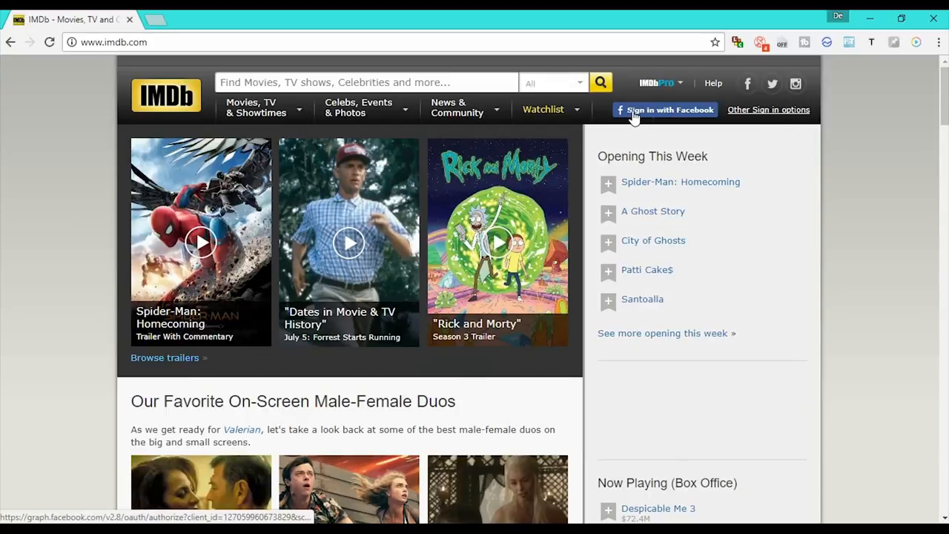
mouse_move(673, 121)
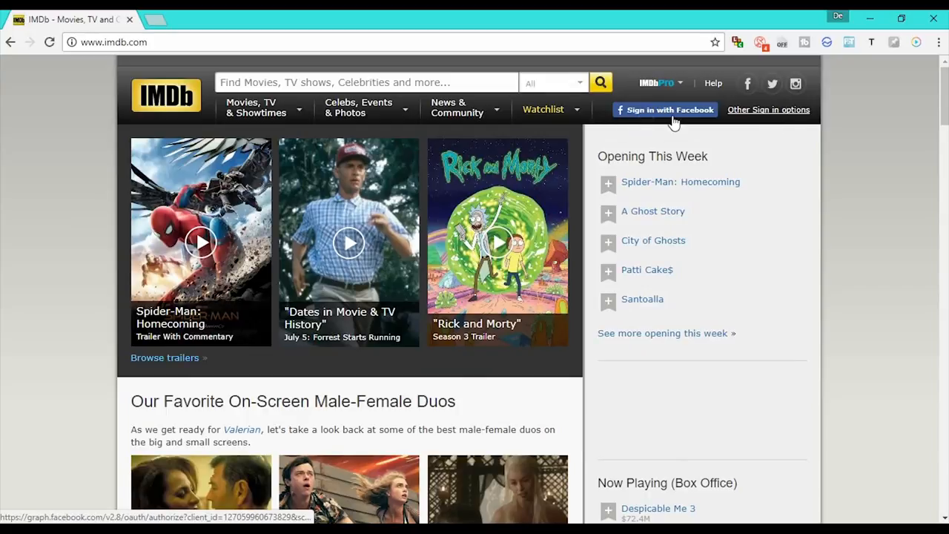
left_click(665, 110)
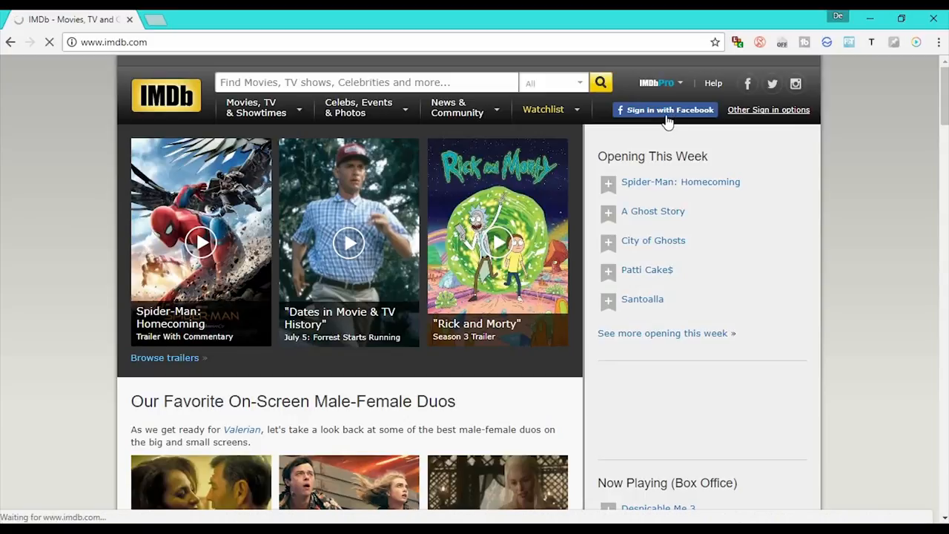
left_click(664, 109)
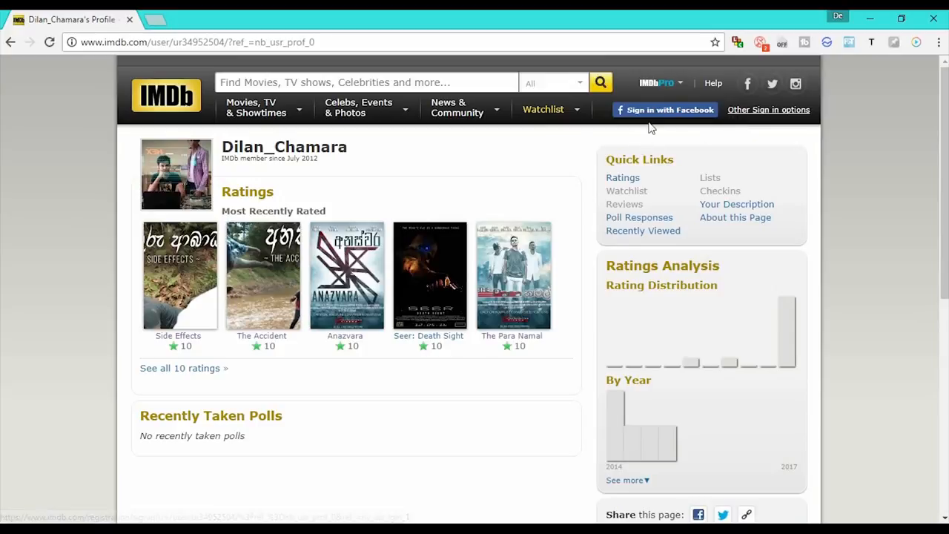
mouse_move(821, 172)
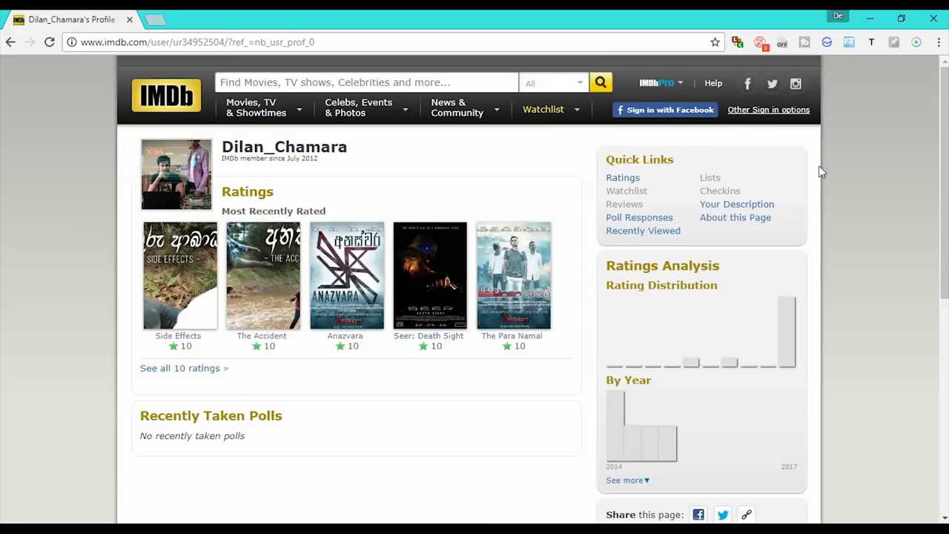
mouse_move(741, 117)
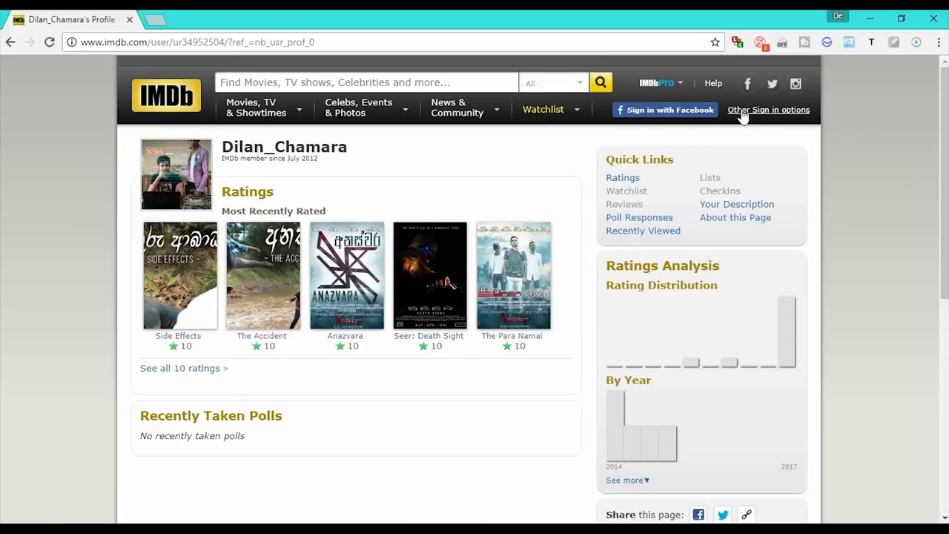
Step: View the other sign-in options, then sign in with Facebook again
left_click(768, 110)
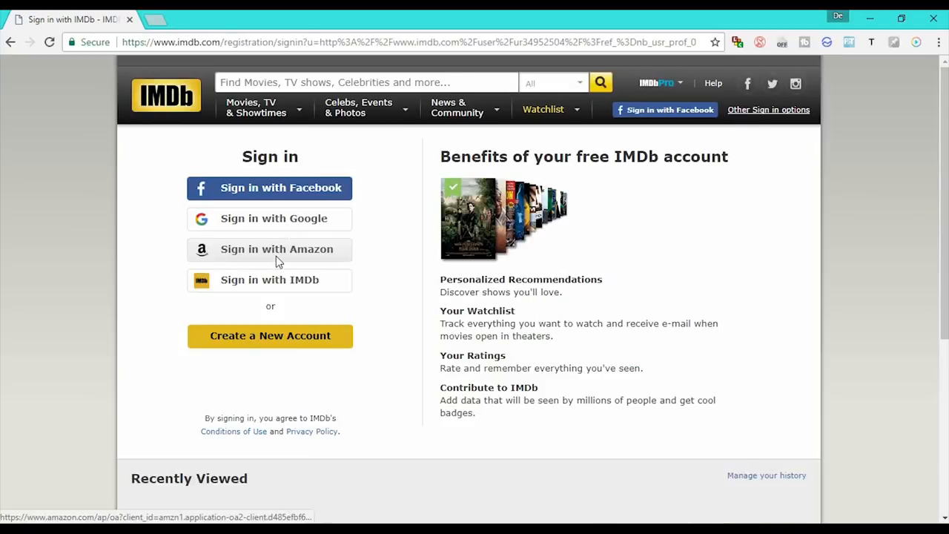
mouse_move(296, 289)
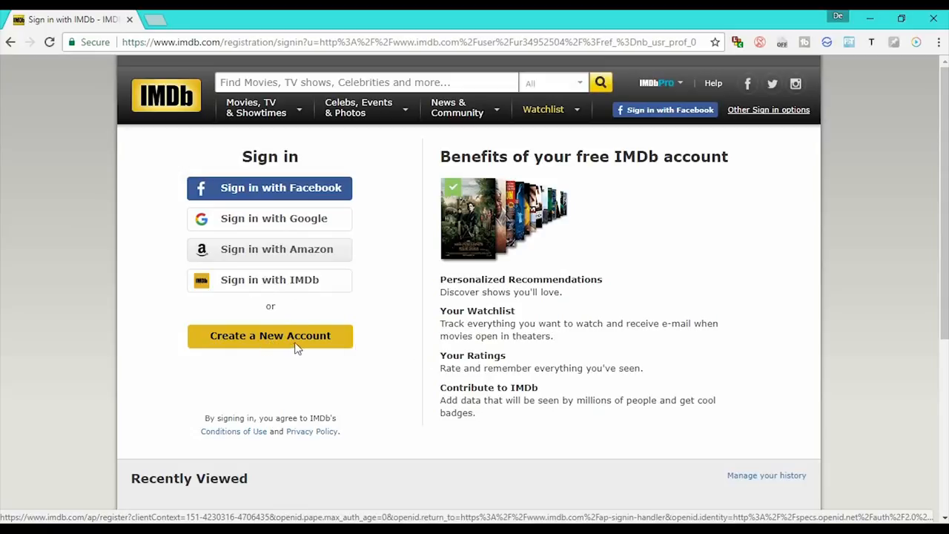
mouse_move(363, 249)
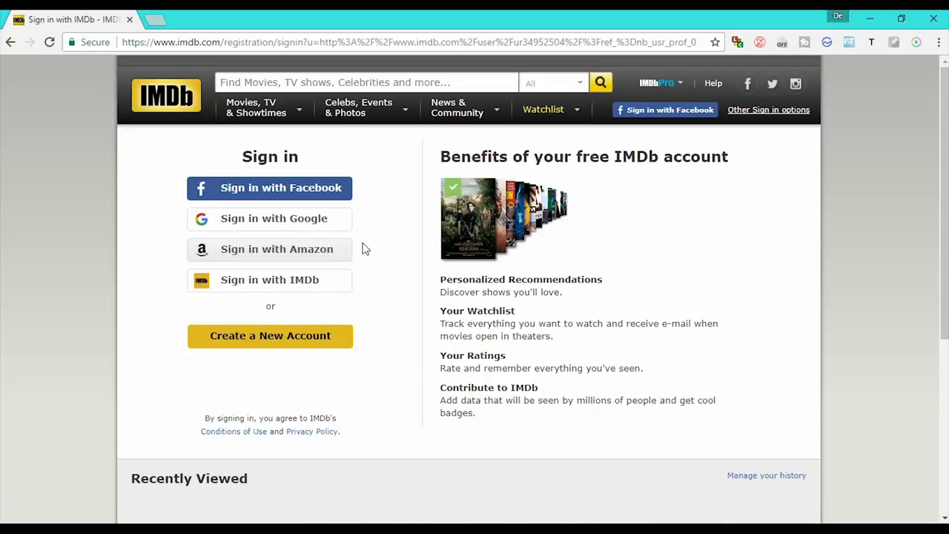
mouse_move(715, 119)
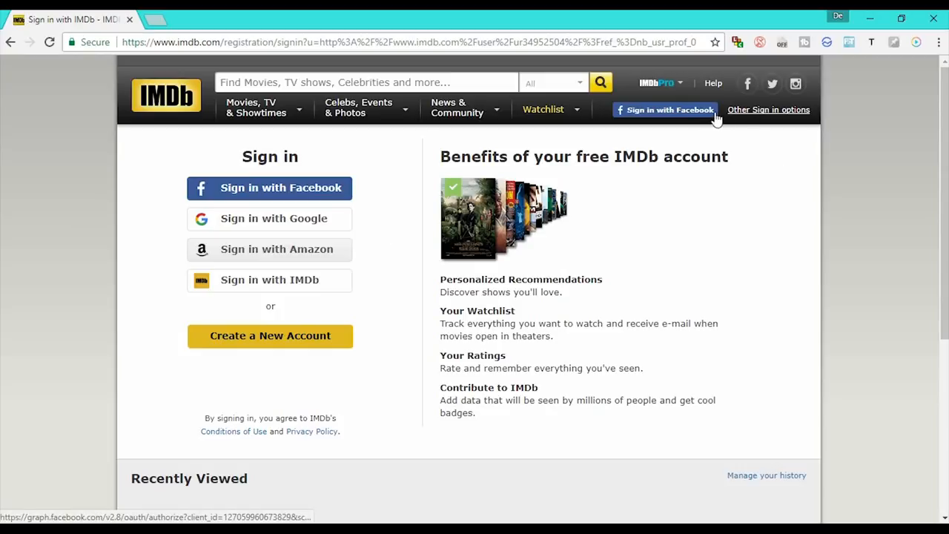
left_click(664, 110)
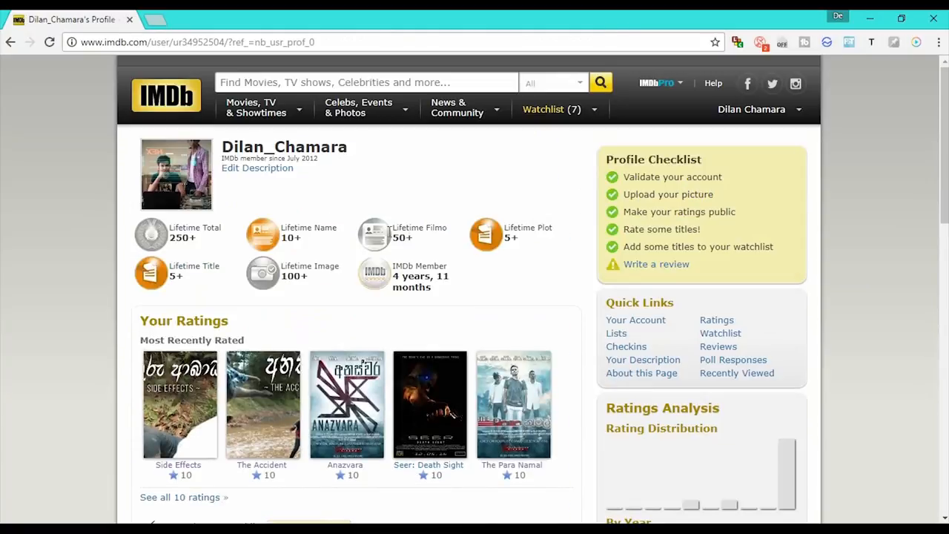
mouse_move(258, 178)
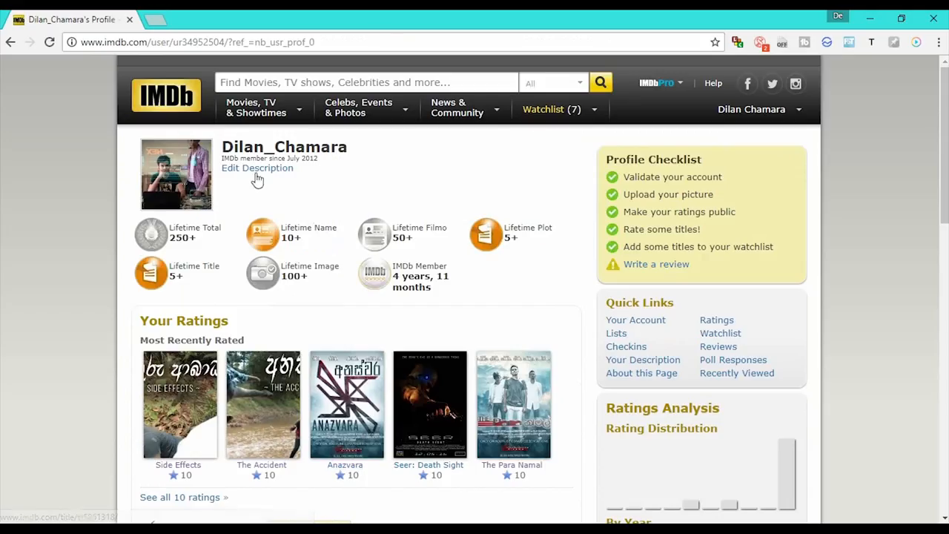
scroll("down", 3)
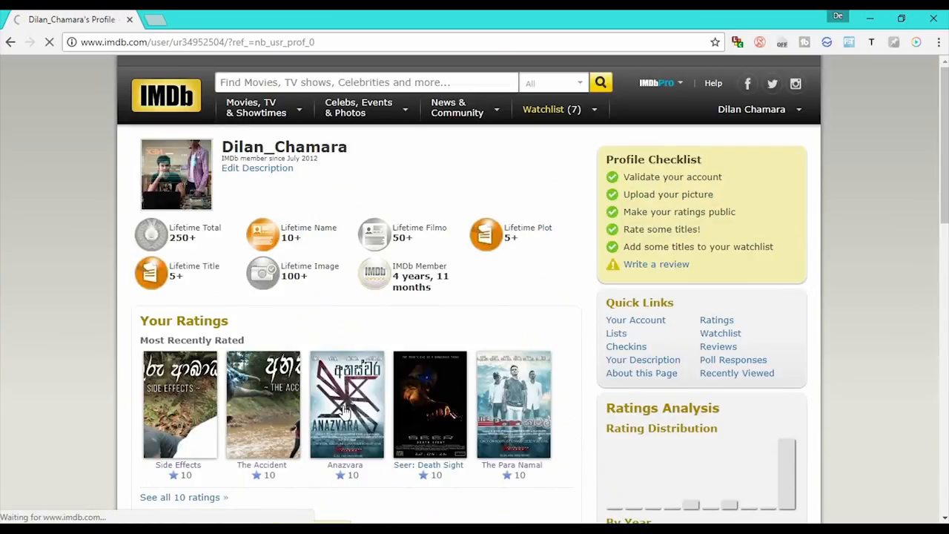
Step: Open Anazvara from Your Ratings and scroll through its Cast, Storyline, Details and Contribute sections
left_click(344, 404)
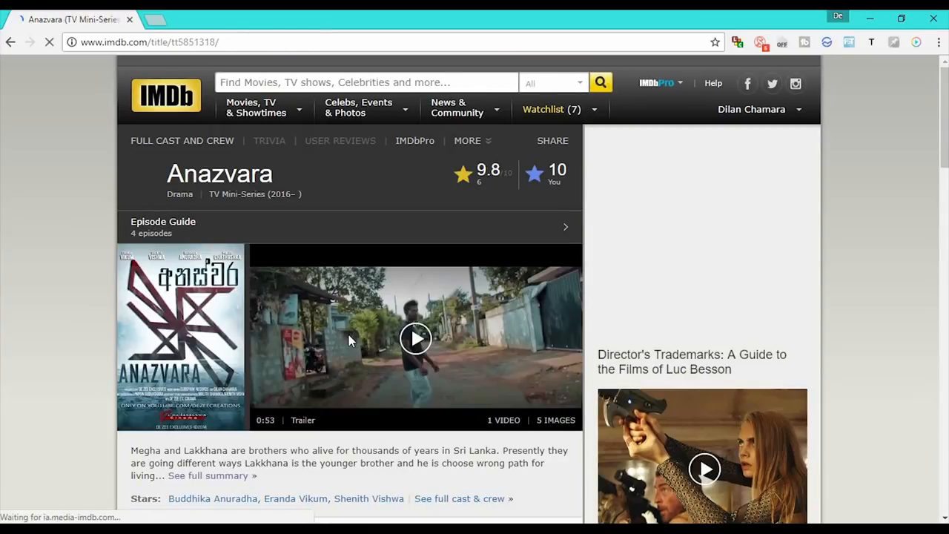
scroll("down", 3)
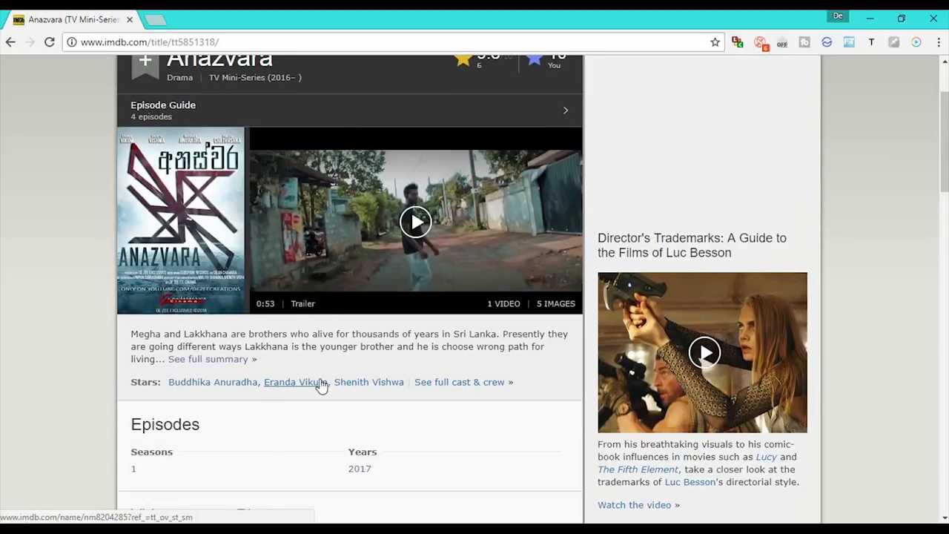
scroll("down", 3)
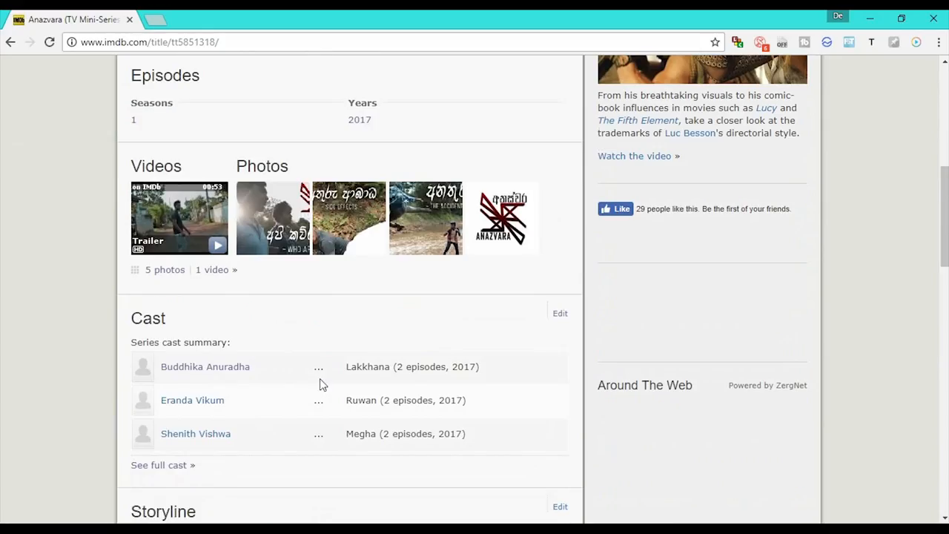
scroll("down", 3)
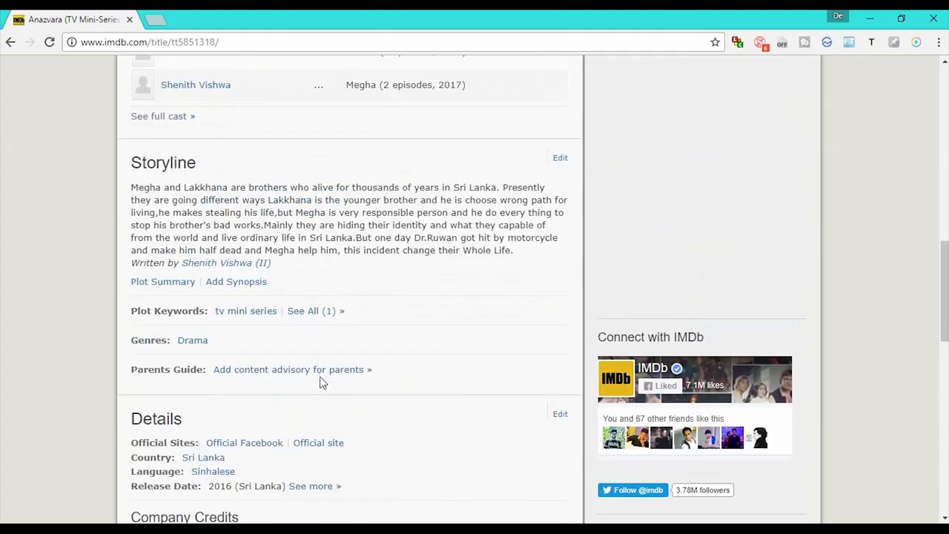
scroll("down", 3)
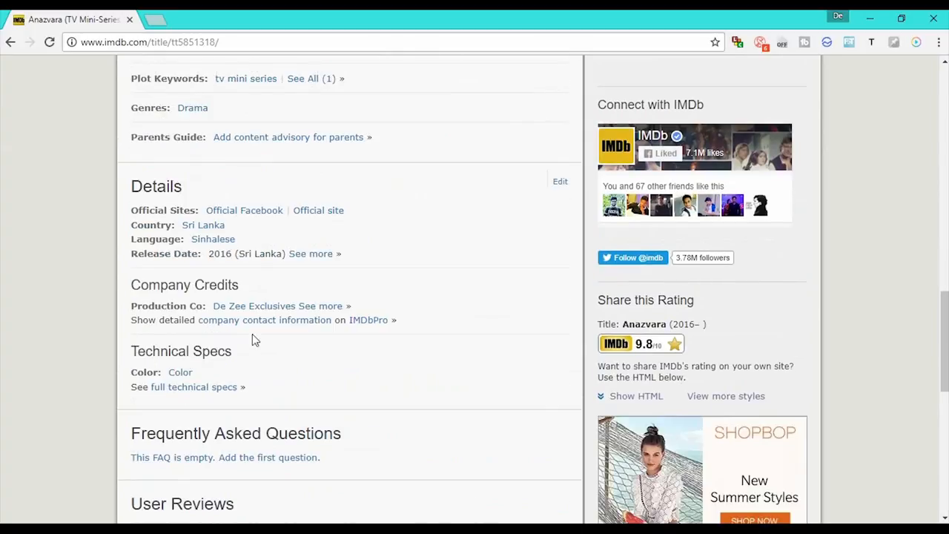
mouse_move(311, 364)
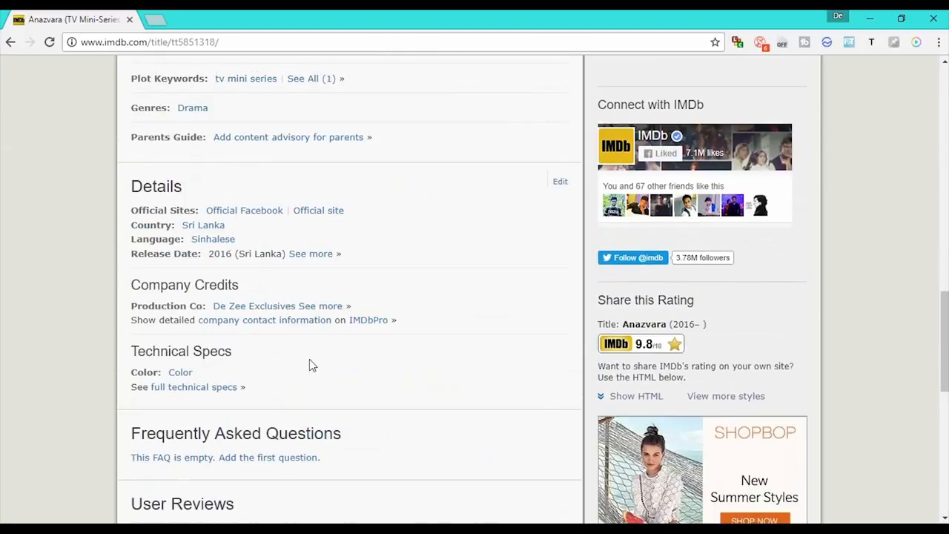
scroll("down", 3)
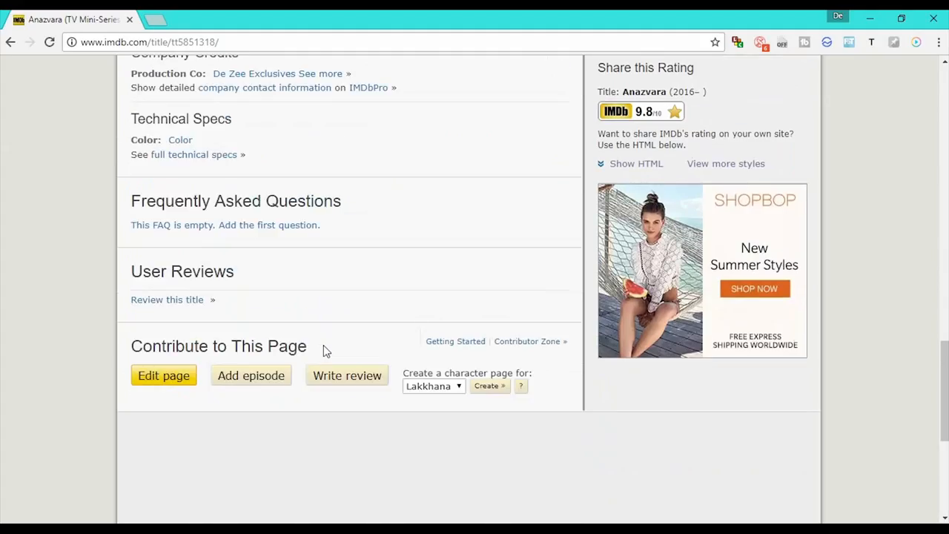
scroll("up", 3)
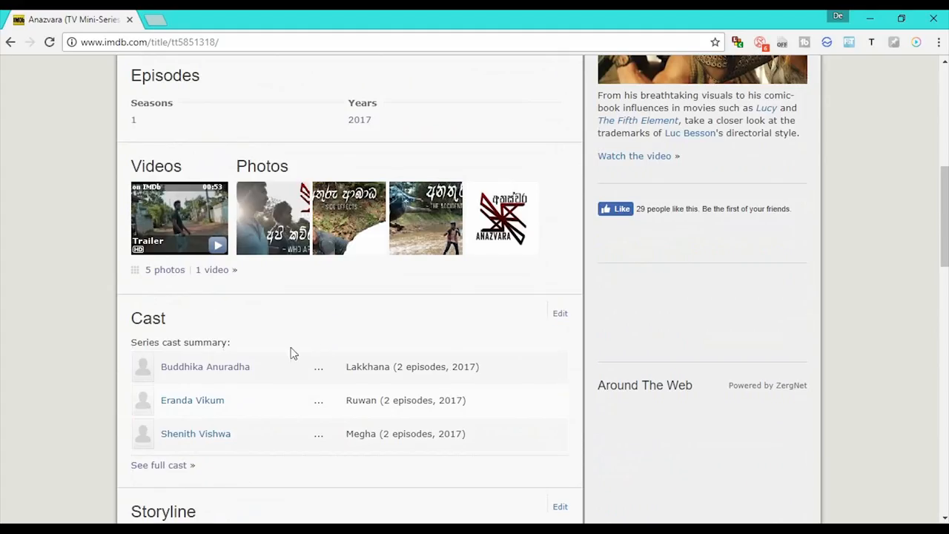
scroll("up", 3)
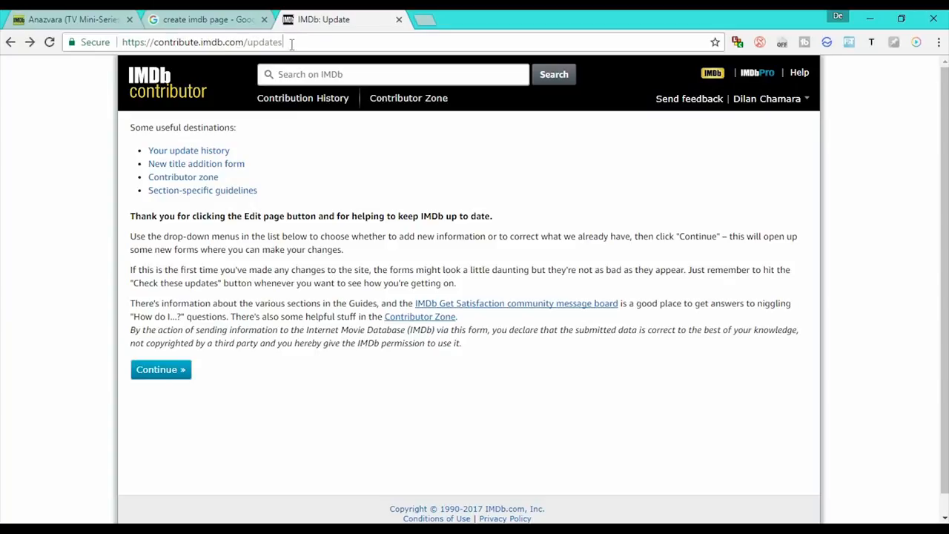
mouse_move(205, 142)
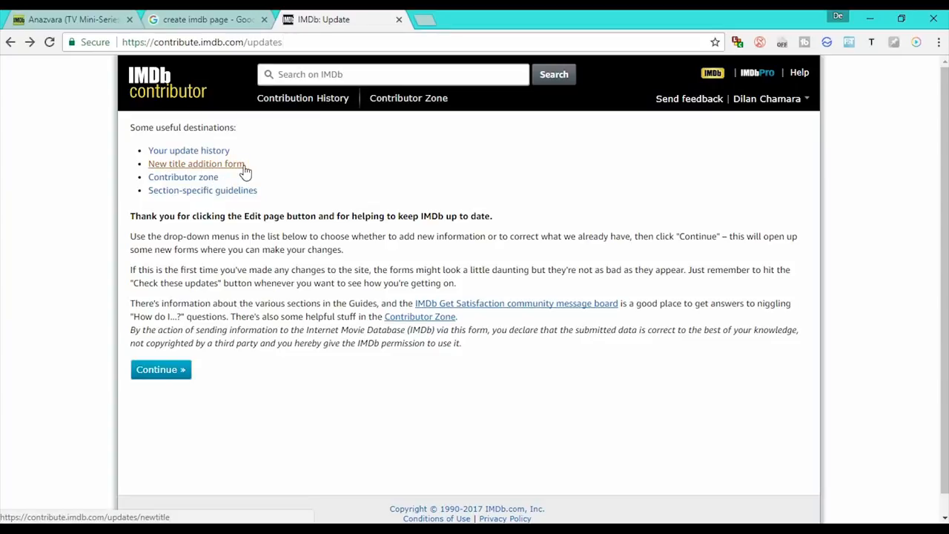
Step: From the contributor update page, open the Adding a New Title form
left_click(188, 150)
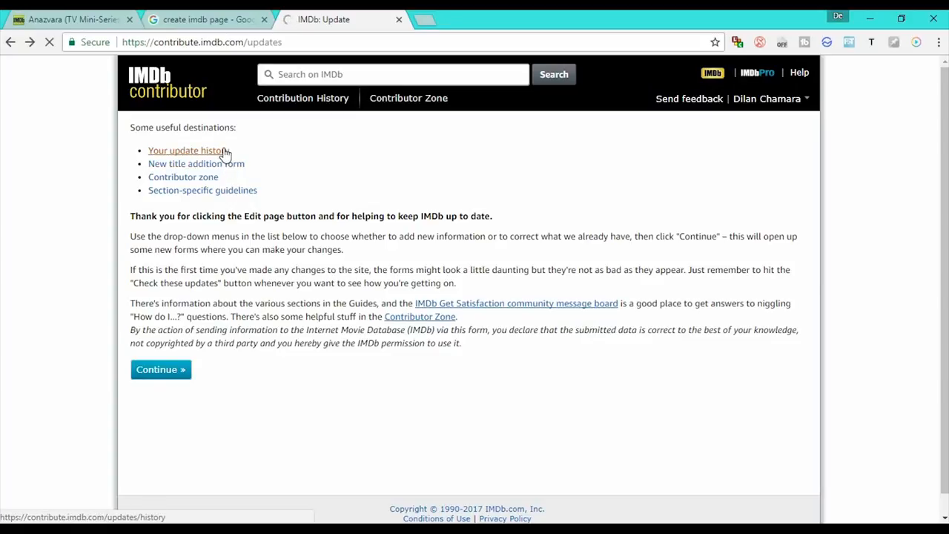
left_click(160, 369)
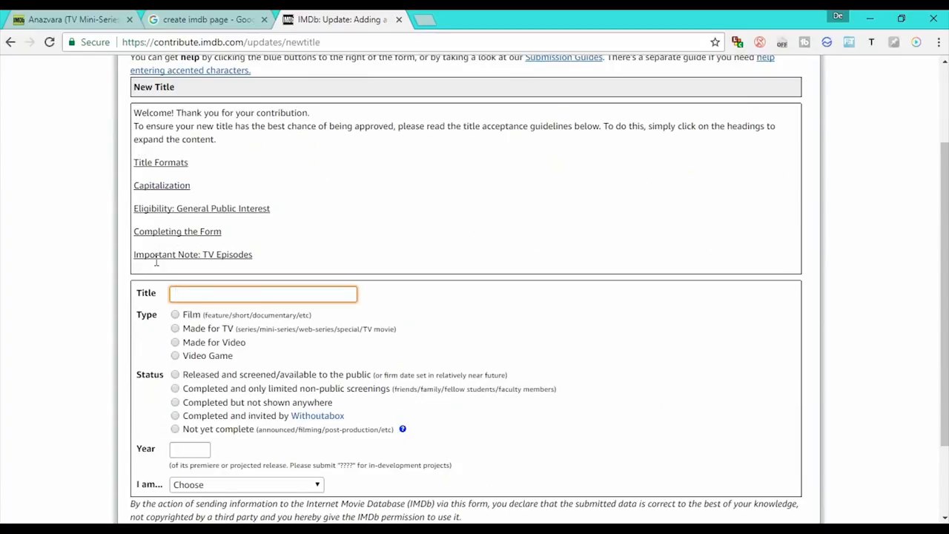
left_click(9, 41)
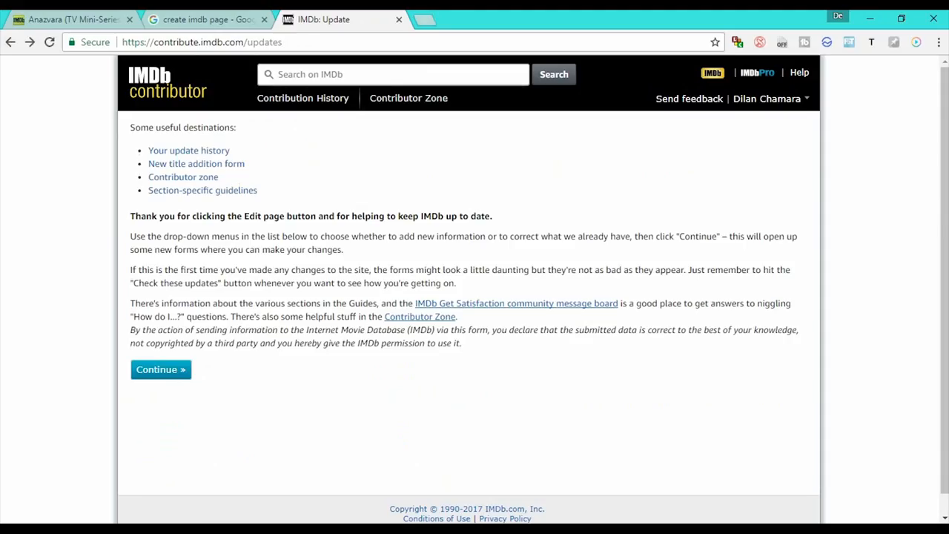
left_click(160, 369)
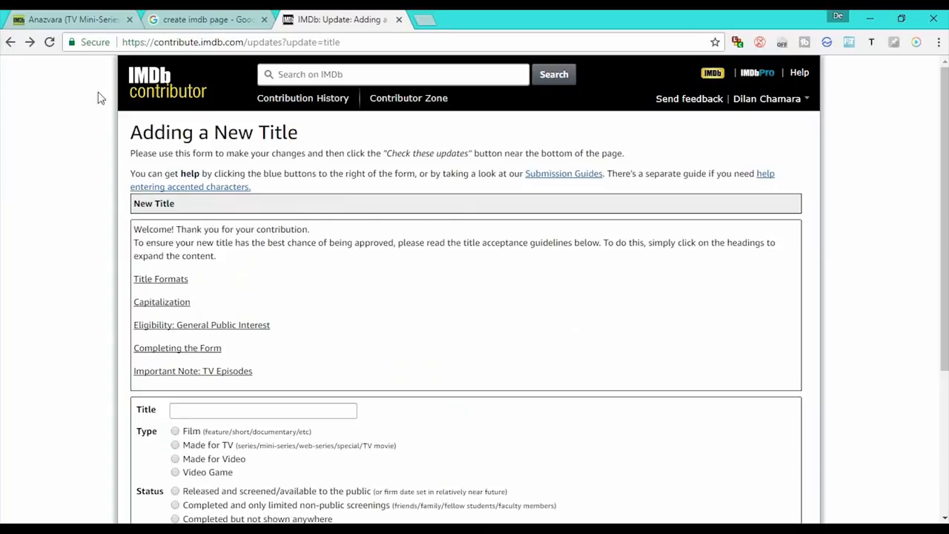
scroll("down", 3)
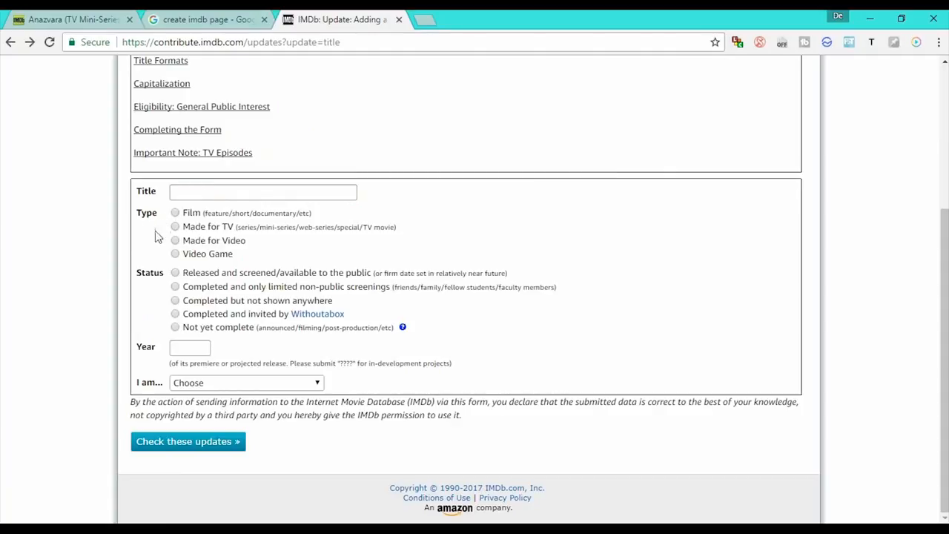
mouse_move(198, 231)
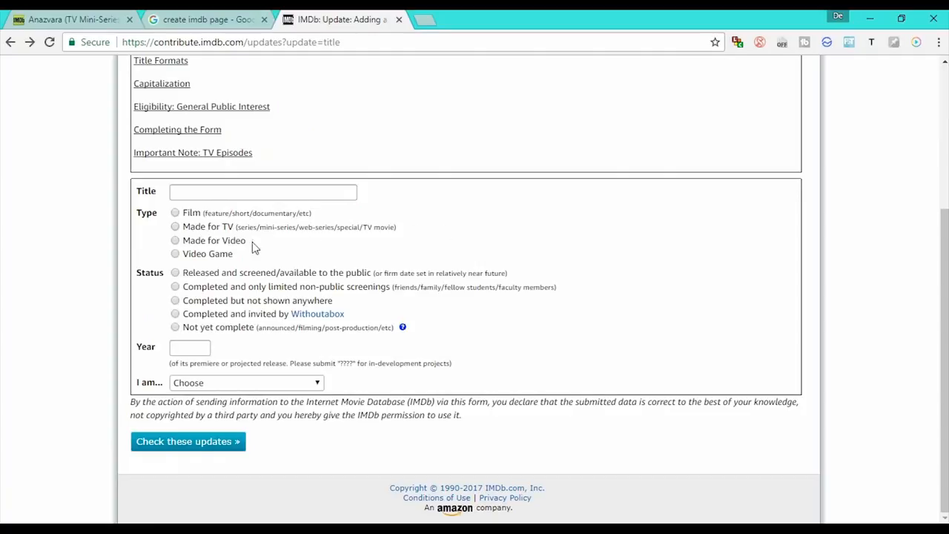
mouse_move(395, 235)
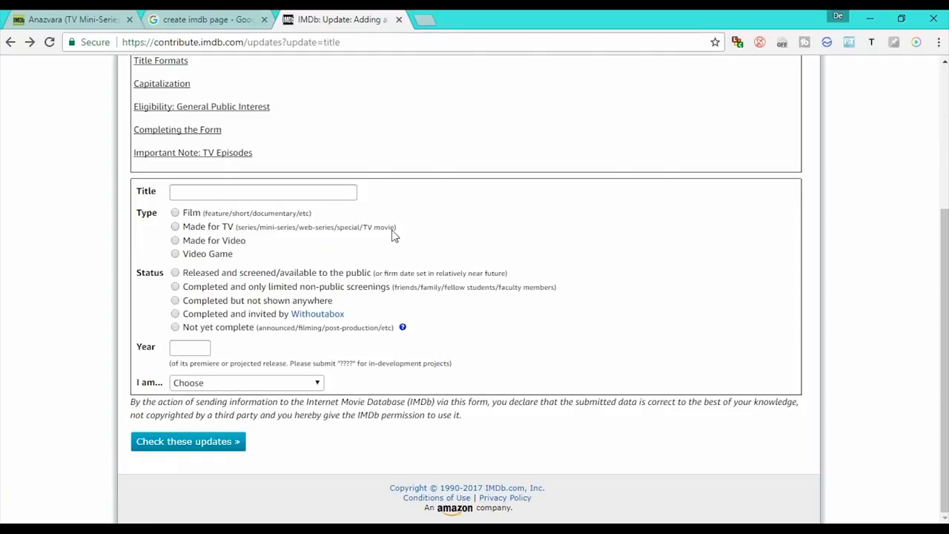
mouse_move(165, 221)
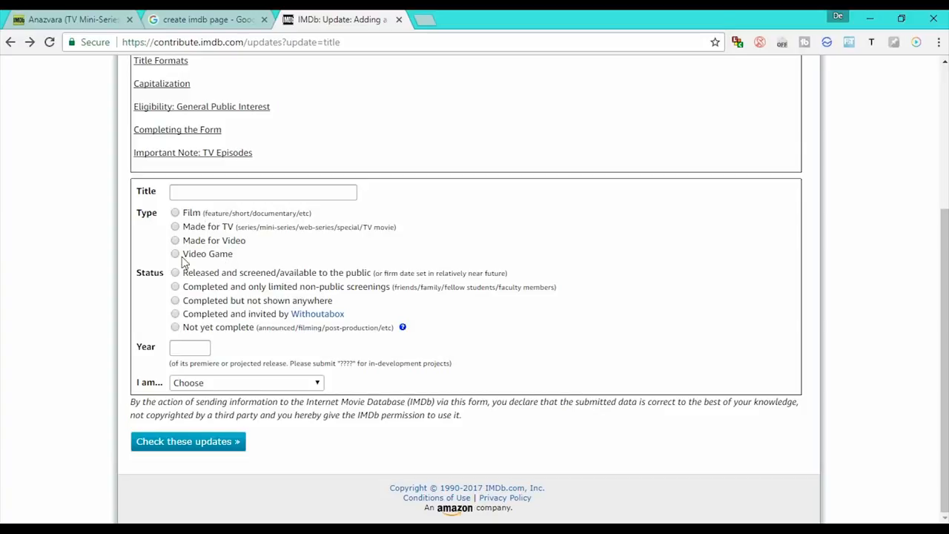
mouse_move(184, 264)
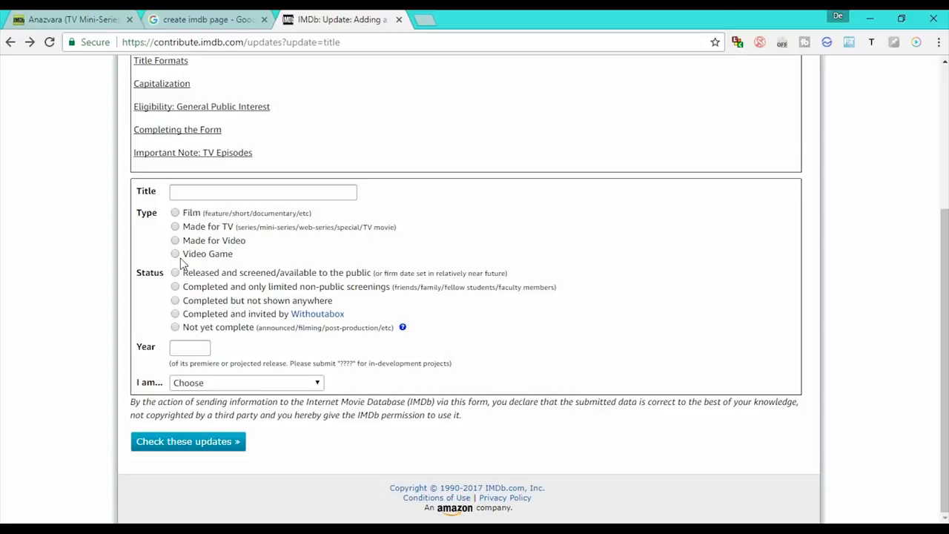
mouse_move(245, 351)
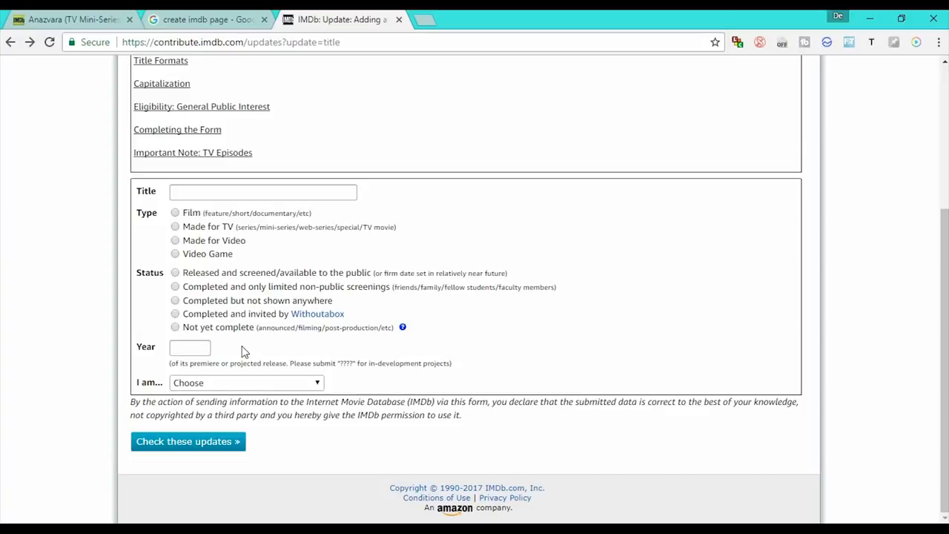
mouse_move(231, 339)
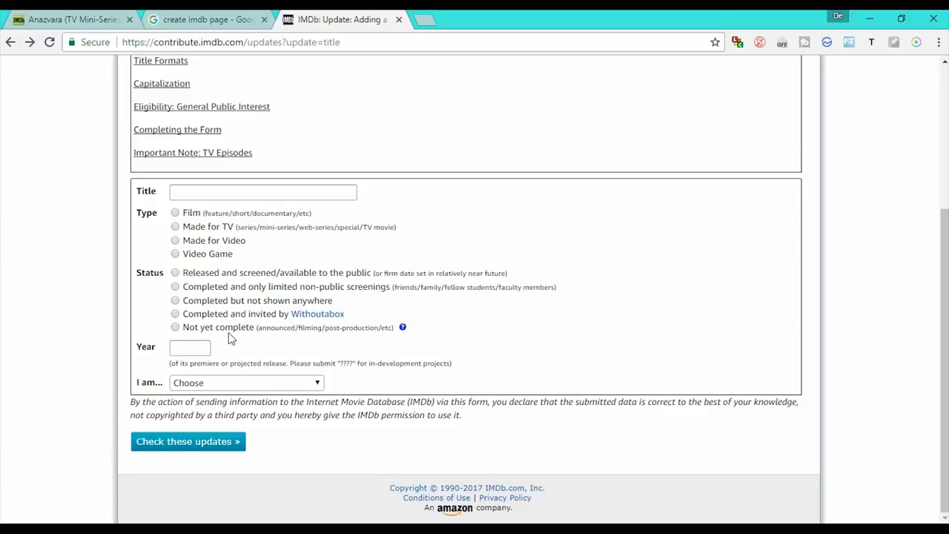
mouse_move(225, 332)
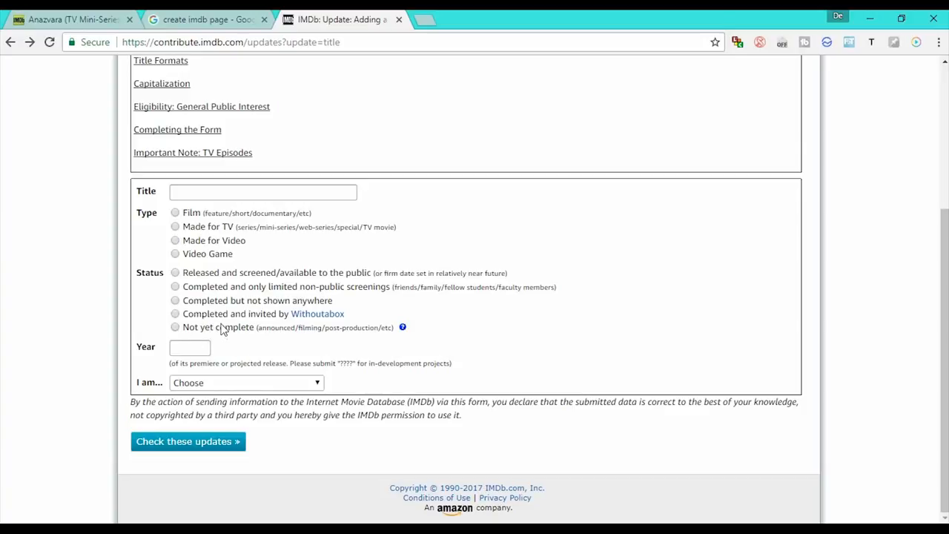
mouse_move(105, 299)
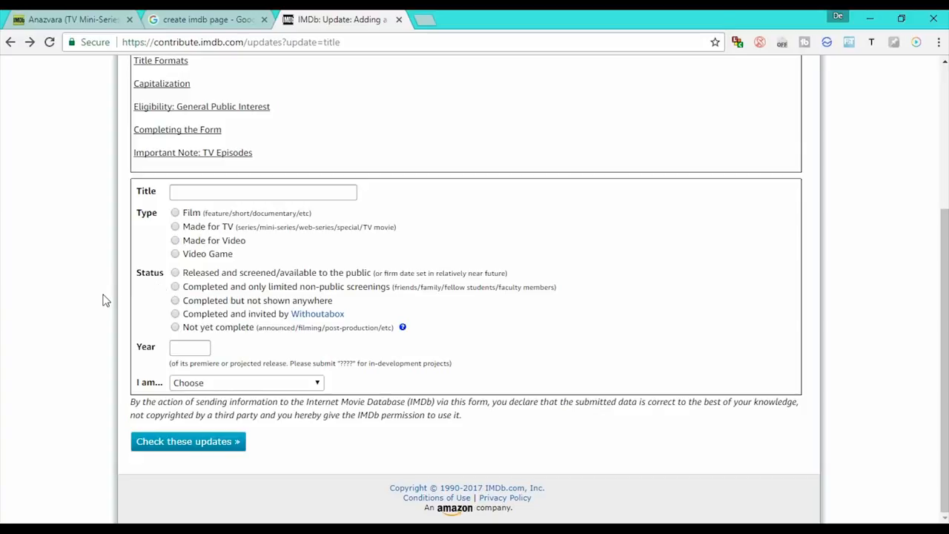
mouse_move(178, 283)
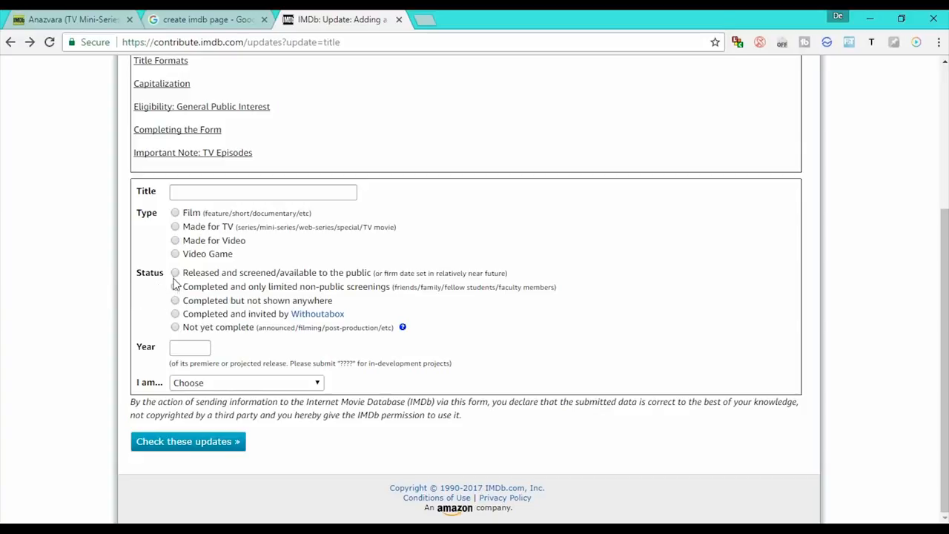
left_click(189, 347)
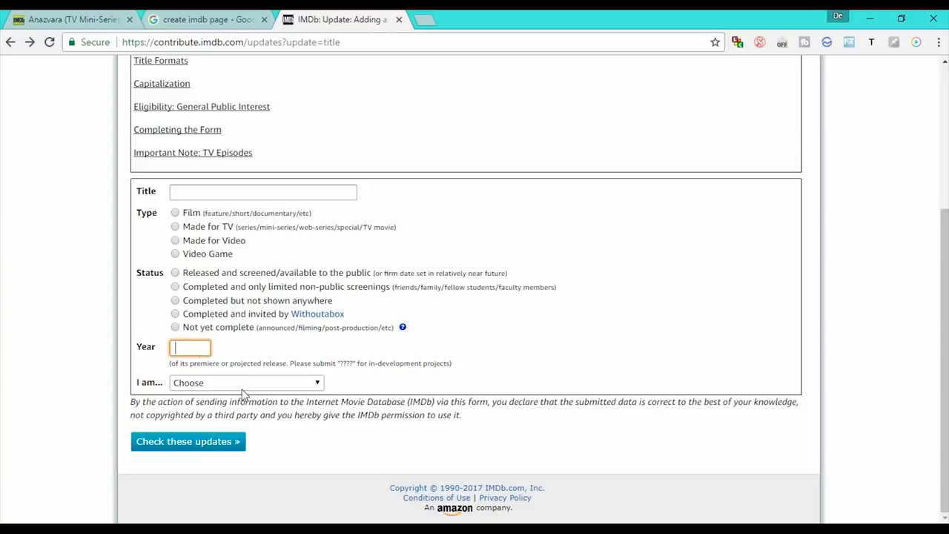
left_click(244, 383)
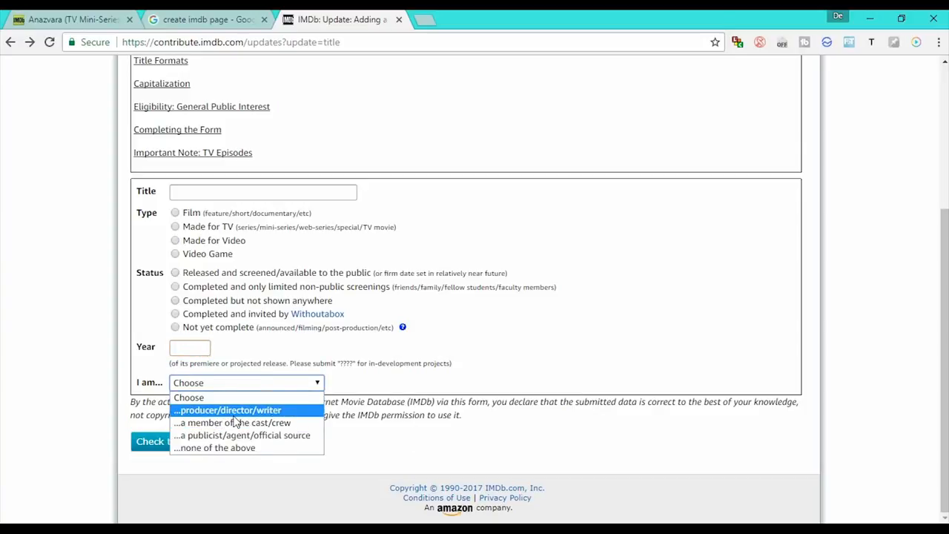
mouse_move(246, 422)
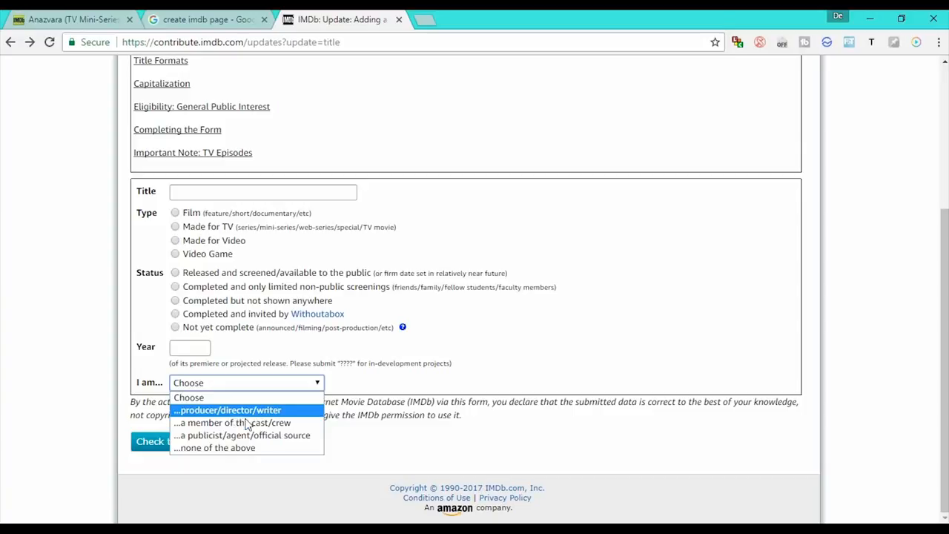
mouse_move(231, 422)
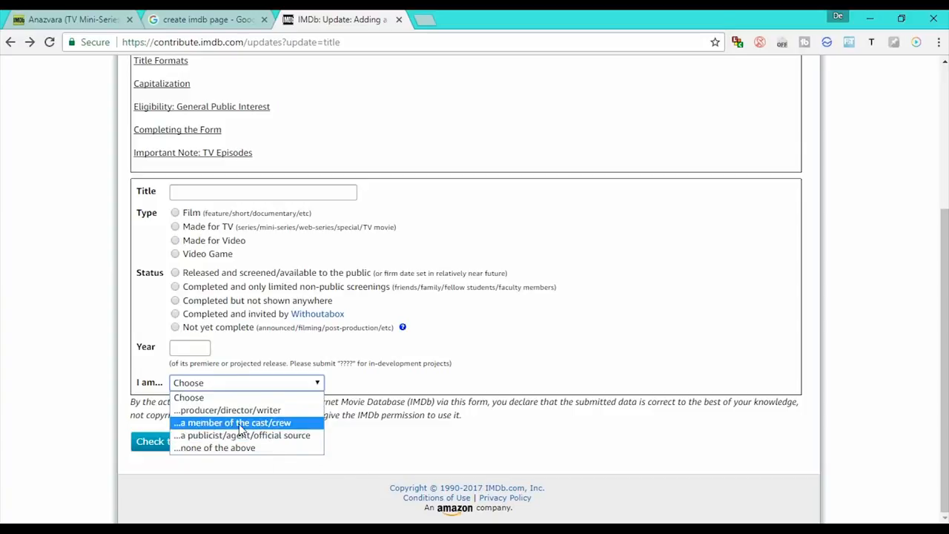
mouse_move(229, 409)
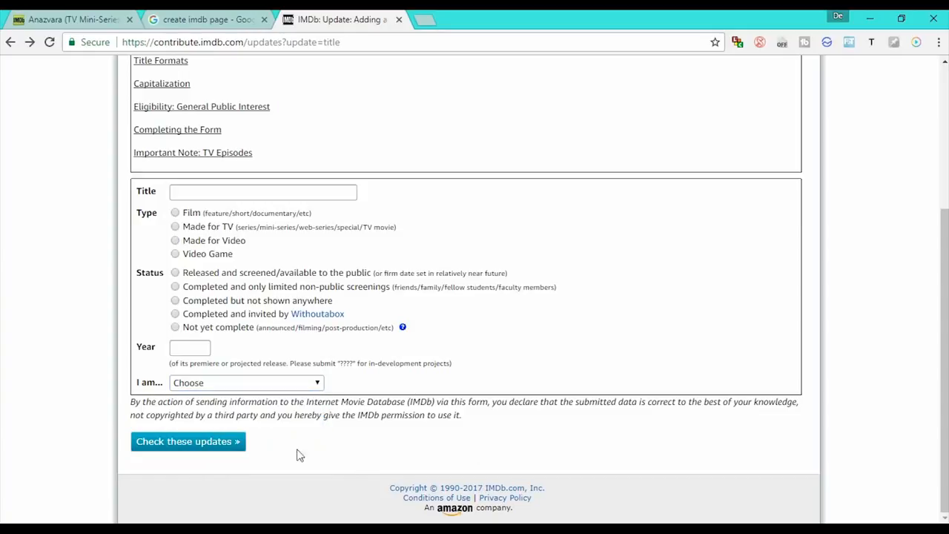
mouse_move(457, 229)
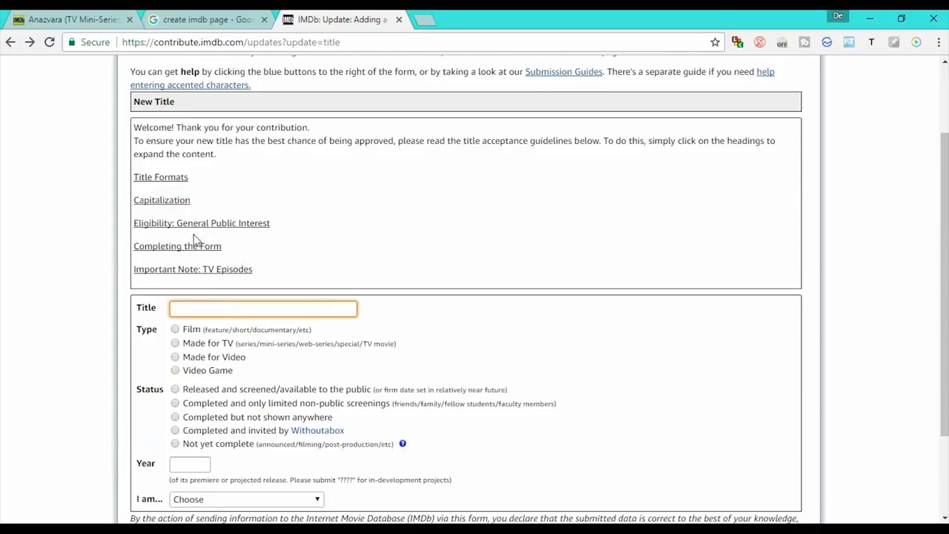
Step: Leave the new-title form's Title field unfilled and switch back to the Anazvara mini-series tab
scroll("down", 3)
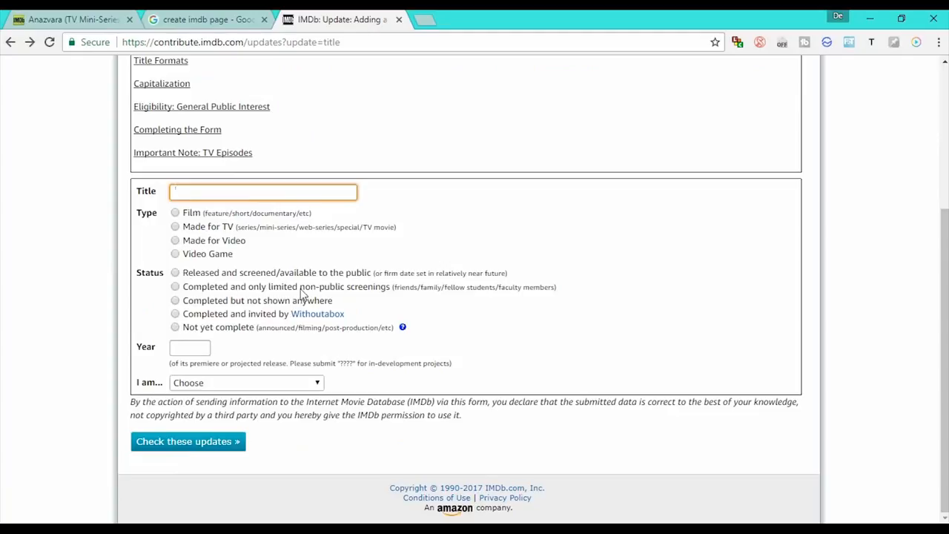
left_click(263, 192)
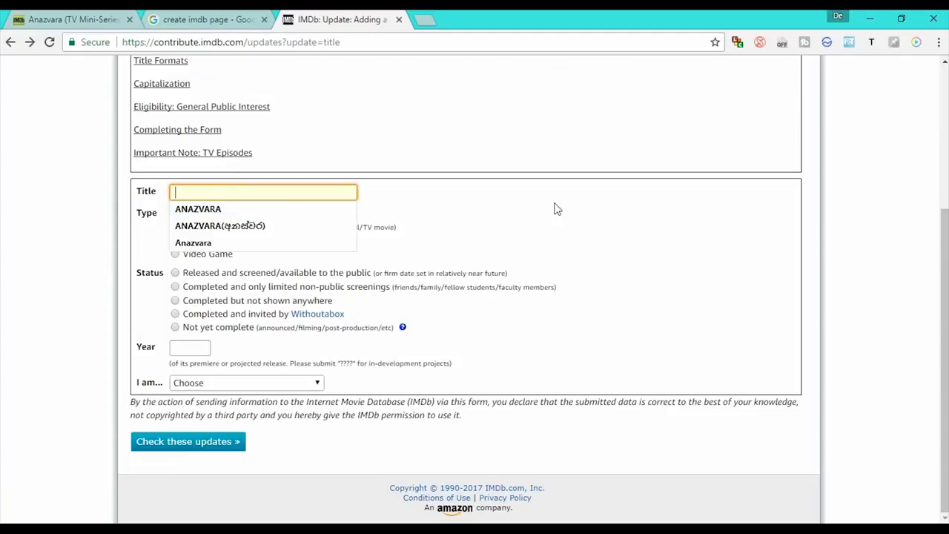
left_click(192, 243)
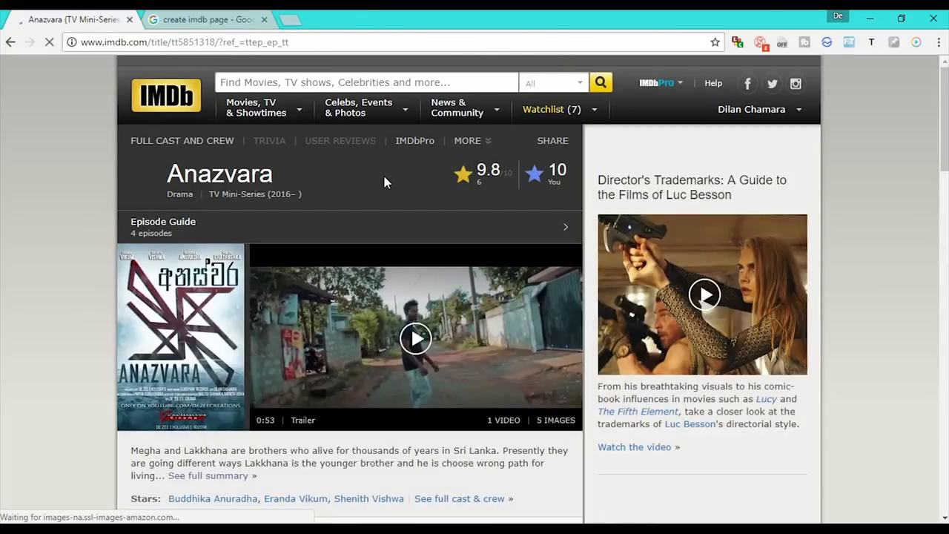
Step: Scroll down the Anazvara title page toward the Edit page link
scroll("down", 3)
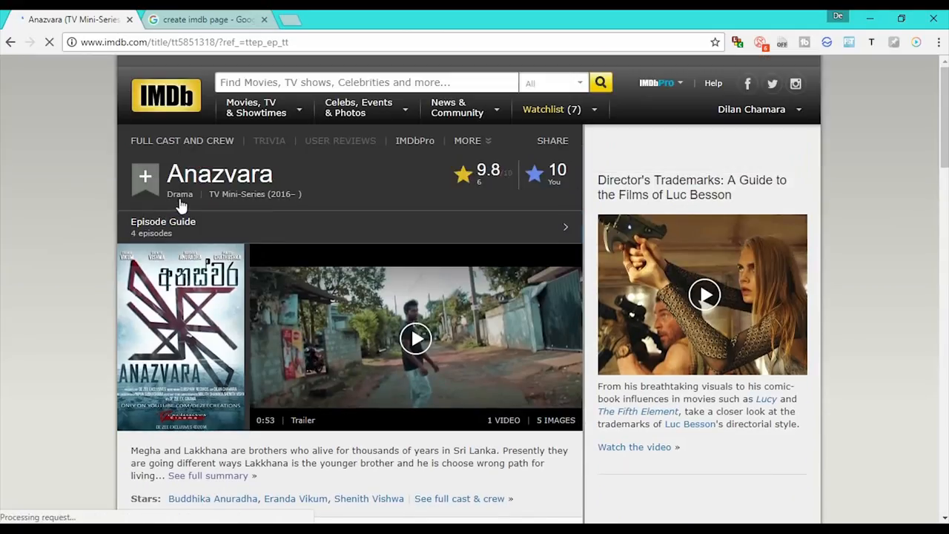
scroll("down", 3)
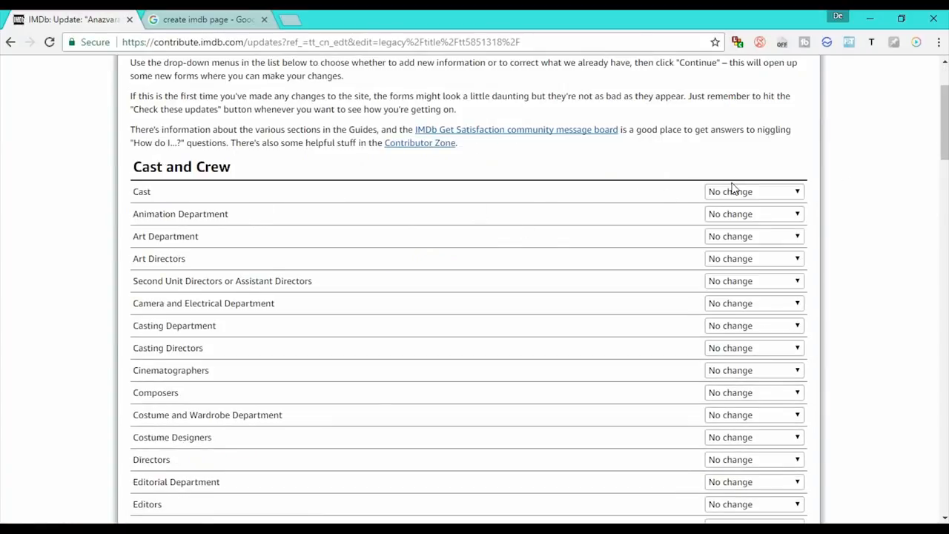
left_click(753, 192)
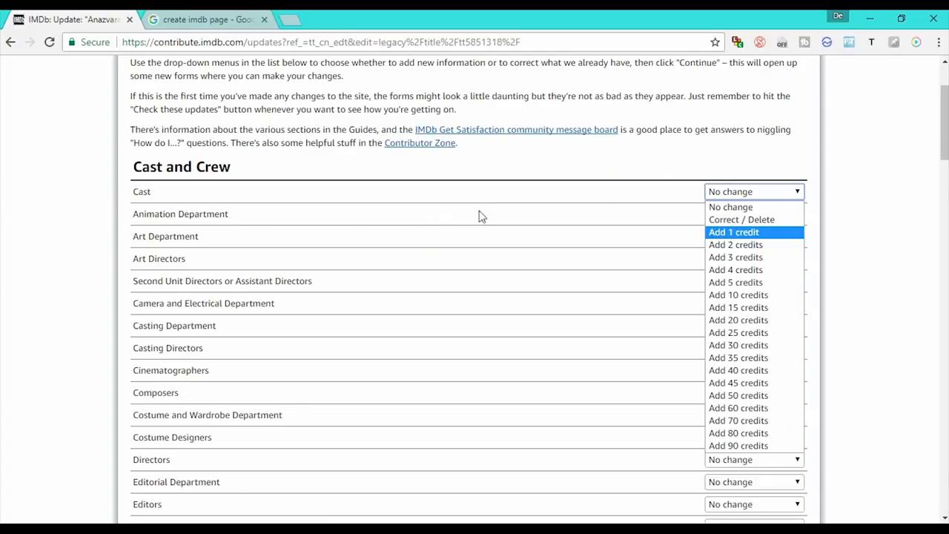
mouse_move(742, 219)
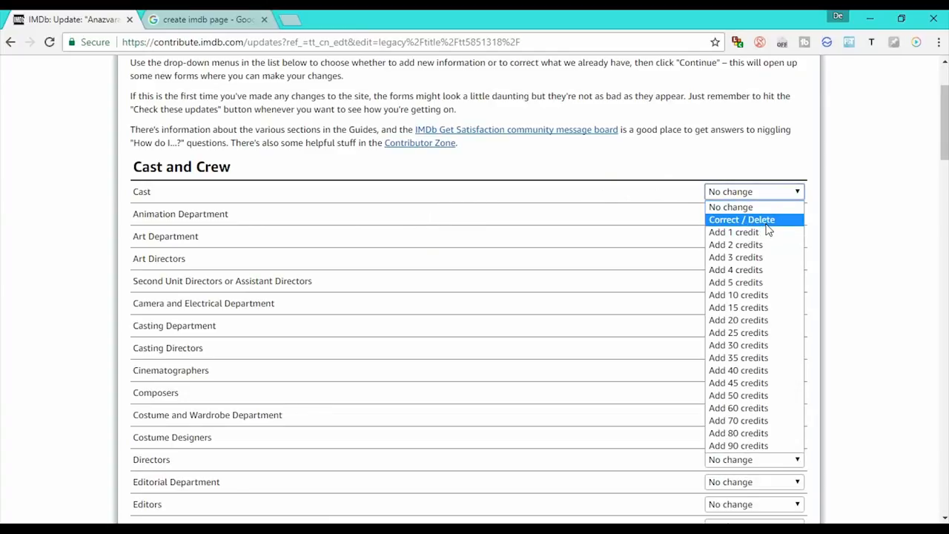
mouse_move(793, 228)
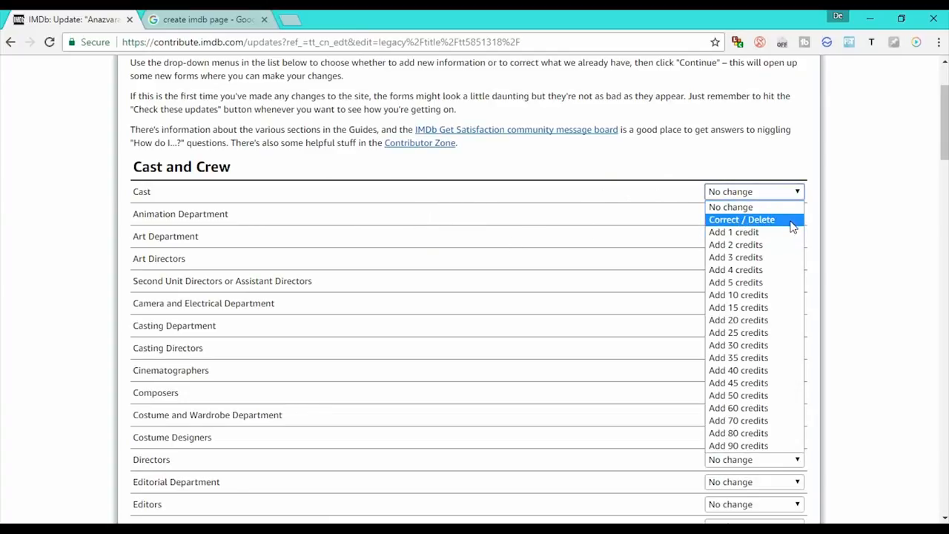
left_click(753, 191)
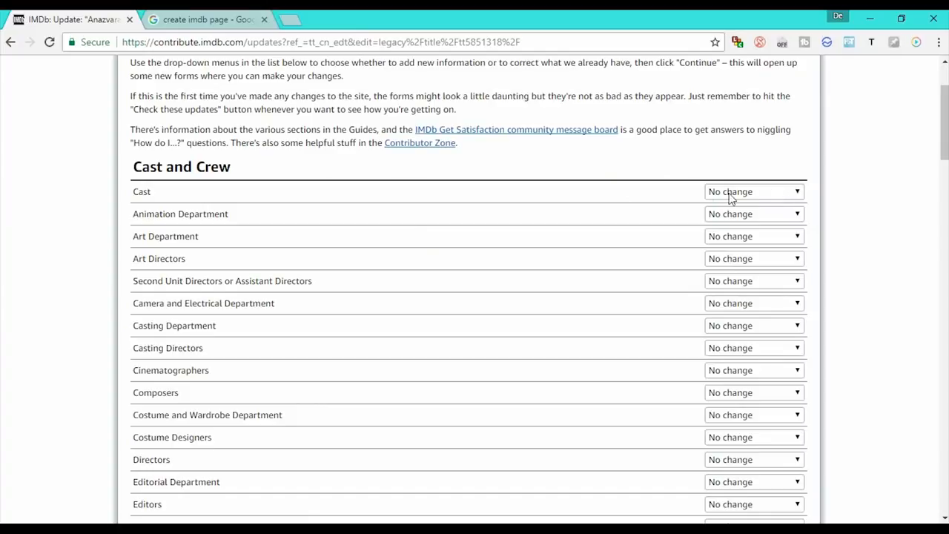
left_click(754, 191)
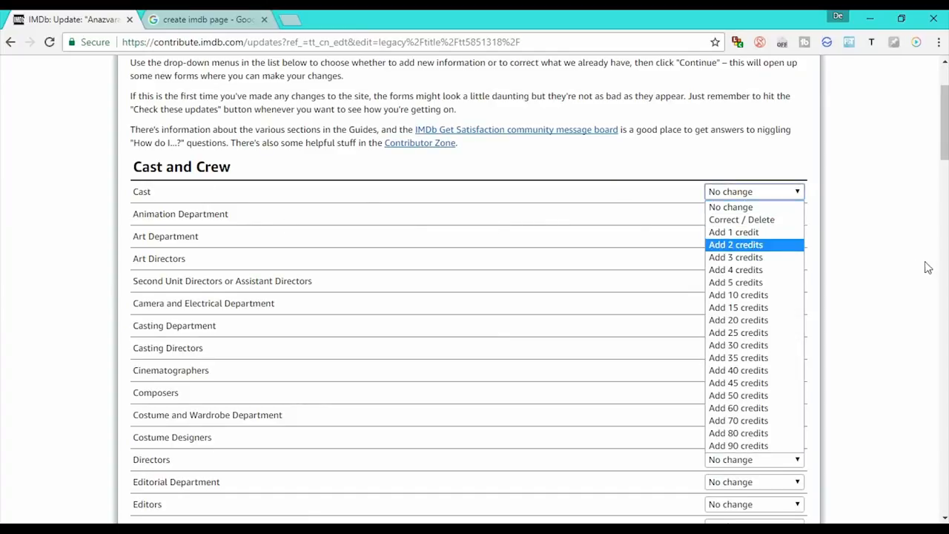
mouse_move(734, 231)
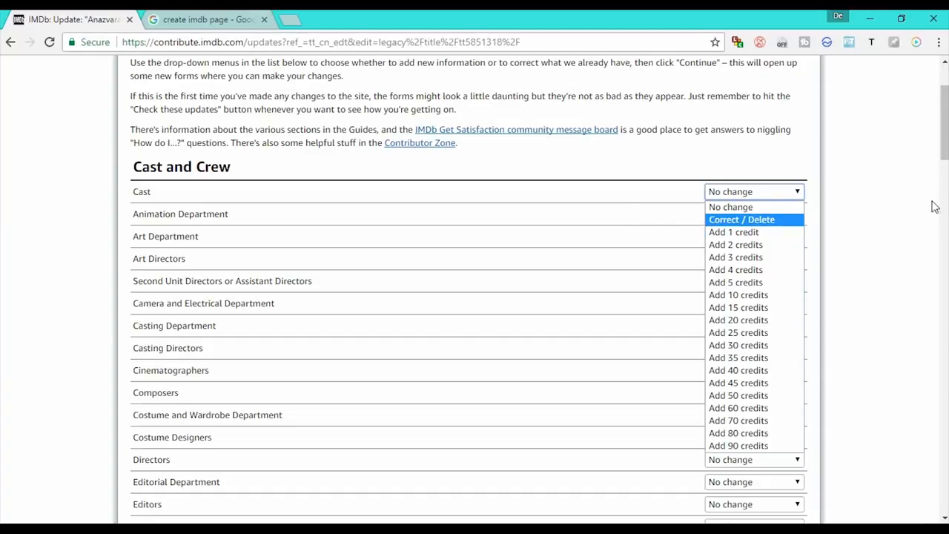
left_click(753, 214)
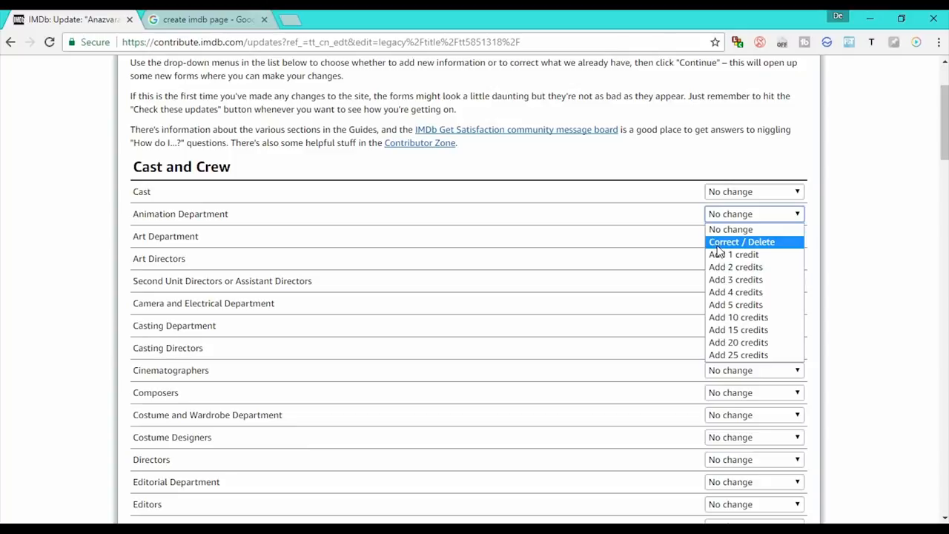
mouse_move(719, 246)
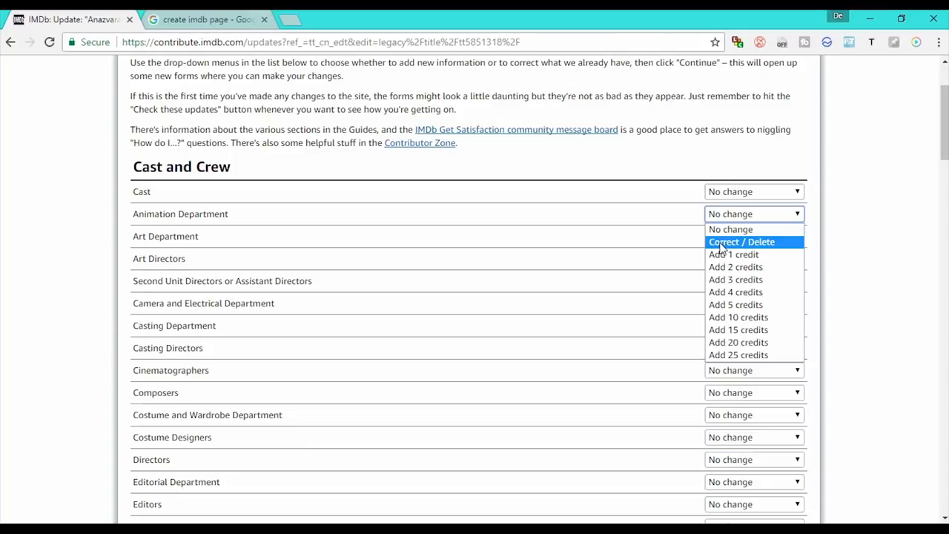
scroll("down", 3)
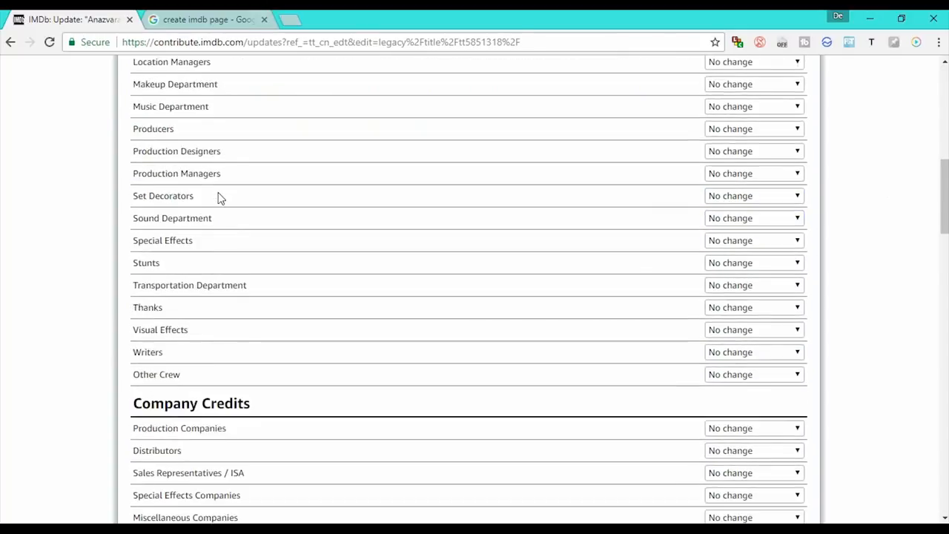
scroll("down", 3)
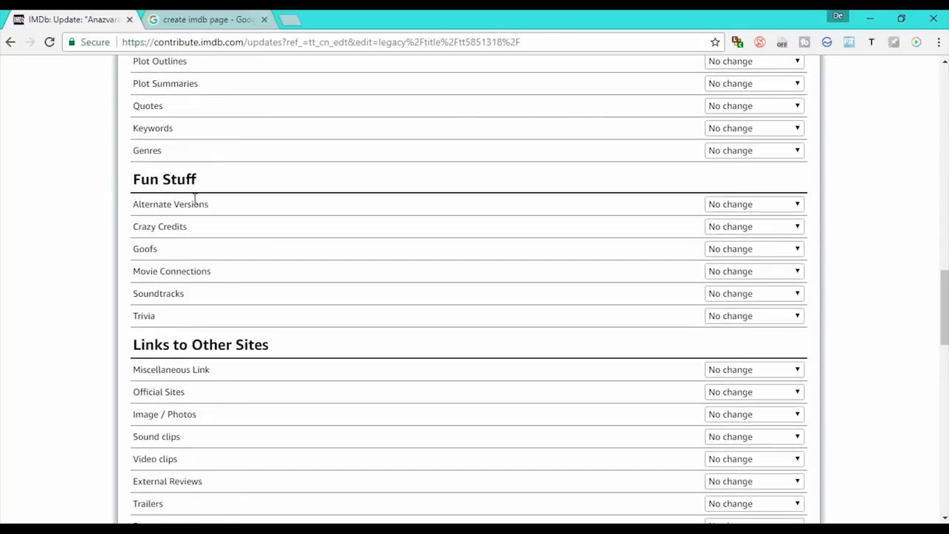
mouse_move(300, 245)
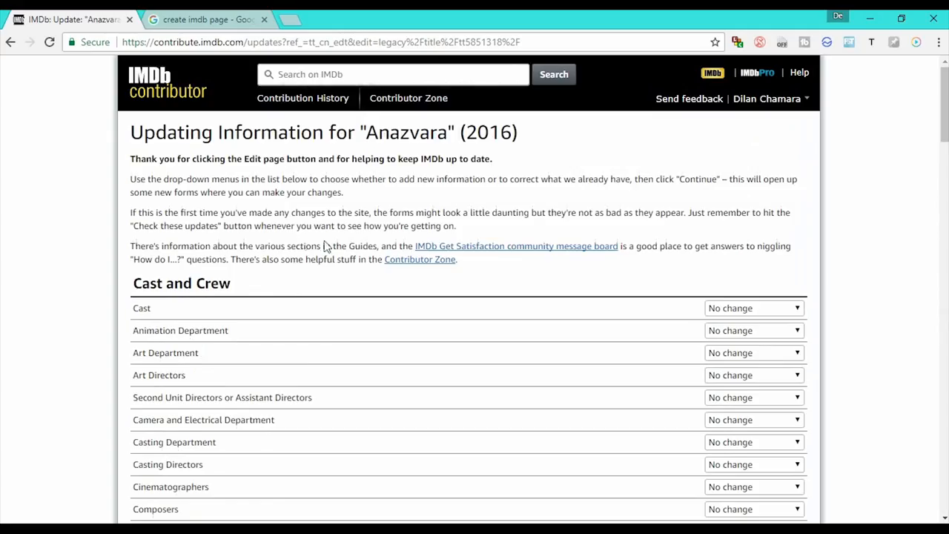
Step: Set Cast to Correct / Delete and continue to the cast editing form for Anazvara (2016)
left_click(753, 307)
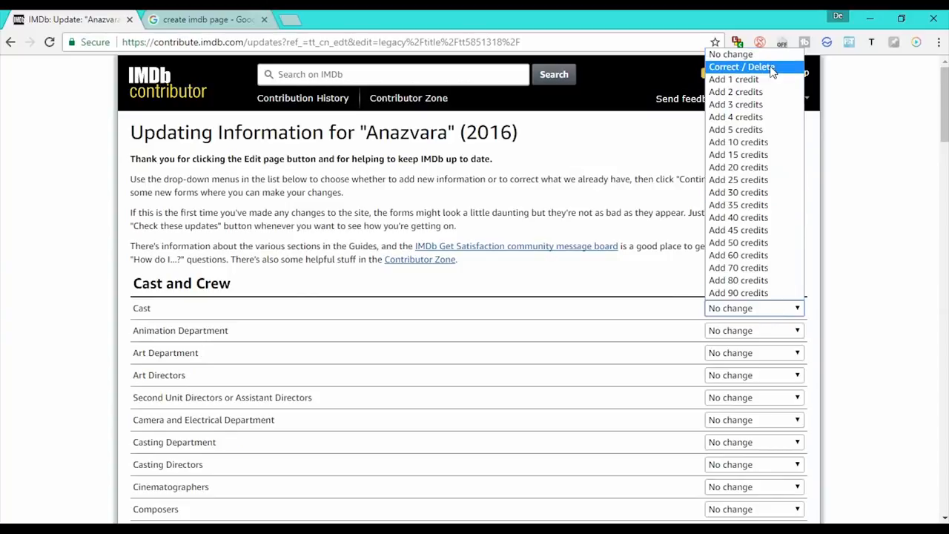
left_click(738, 67)
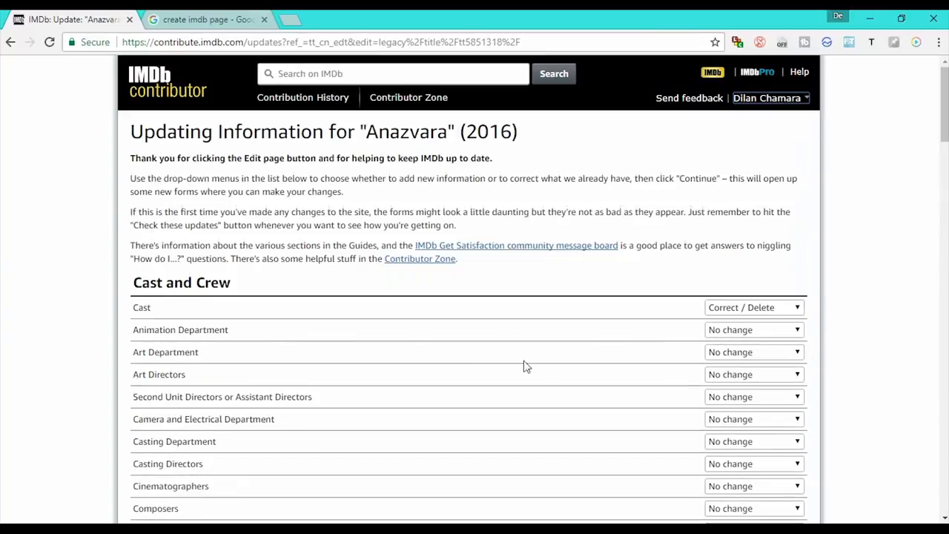
scroll("down", 3)
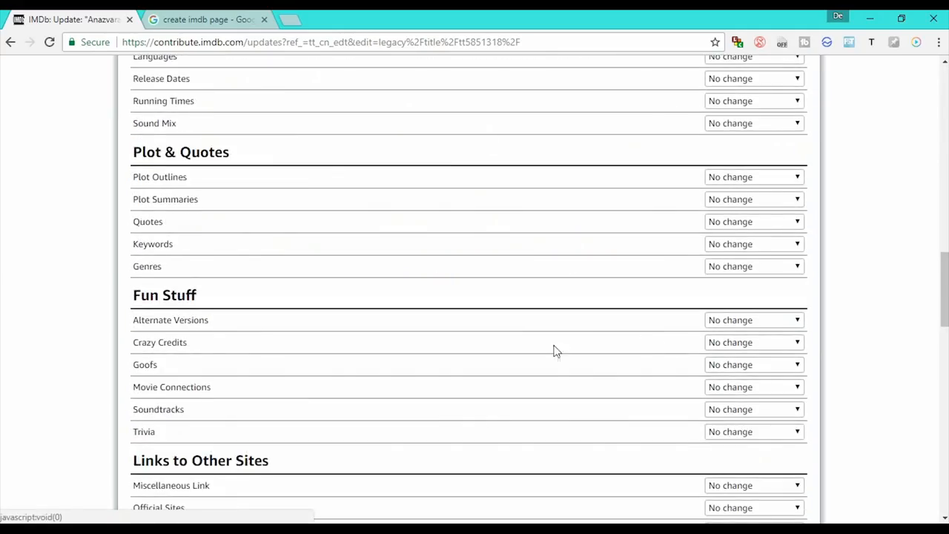
scroll("down", 3)
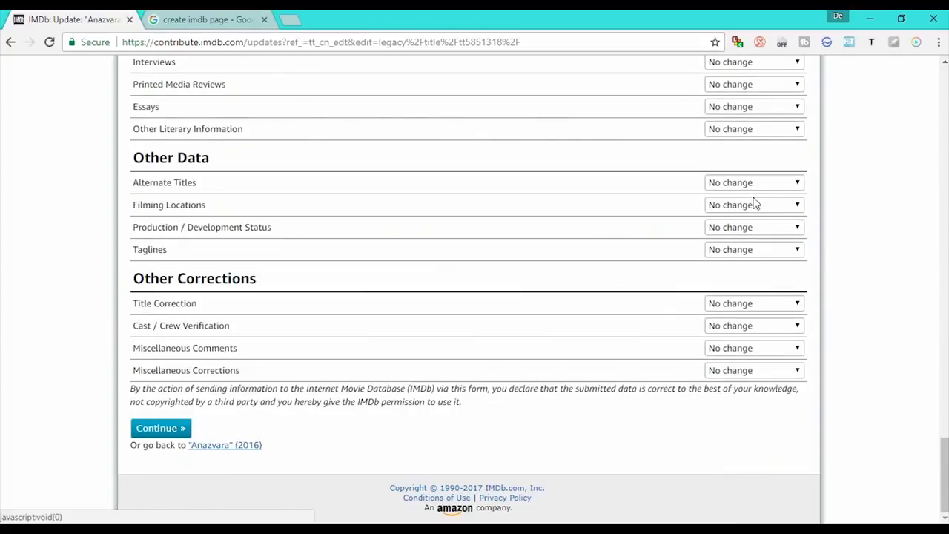
left_click(160, 427)
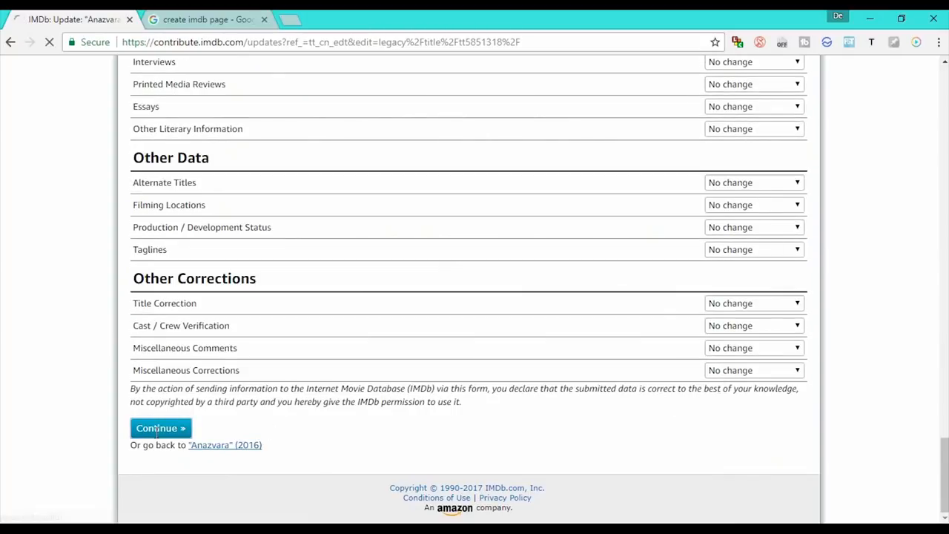
left_click(160, 427)
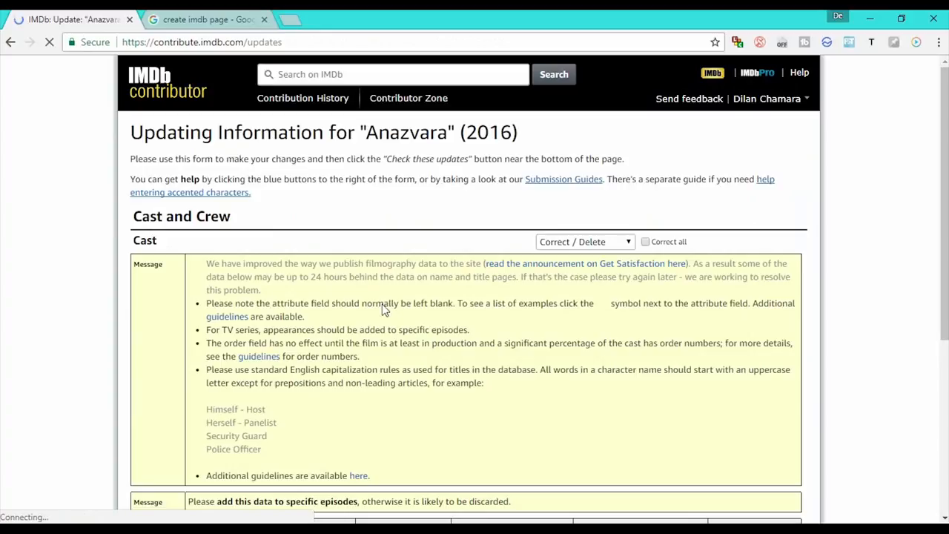
Step: Add 1 new cast credit row below the four existing cast members via Check these updates
scroll("down", 3)
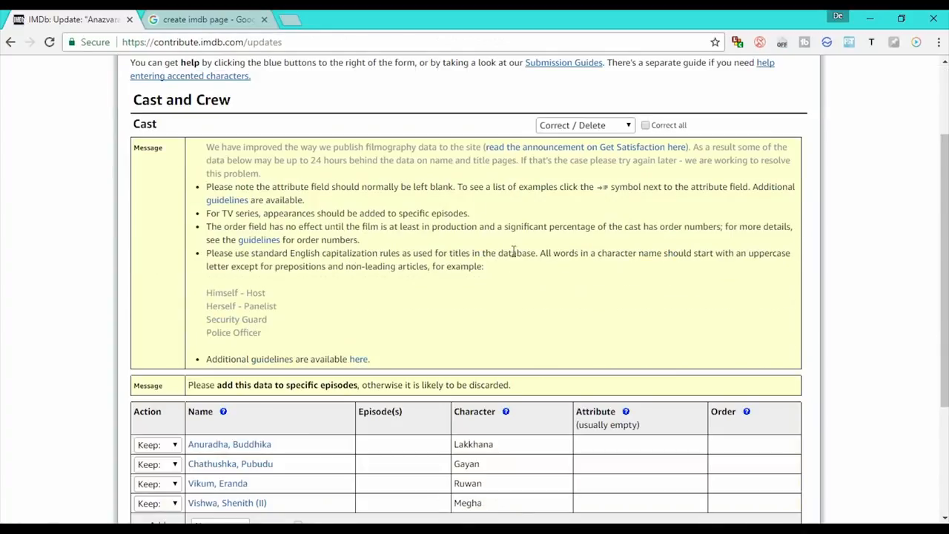
scroll("down", 3)
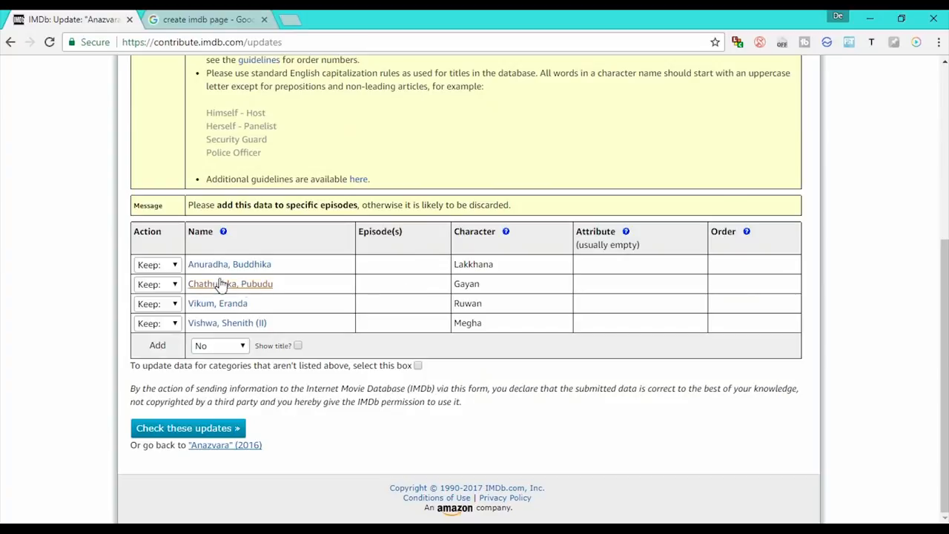
left_click(220, 345)
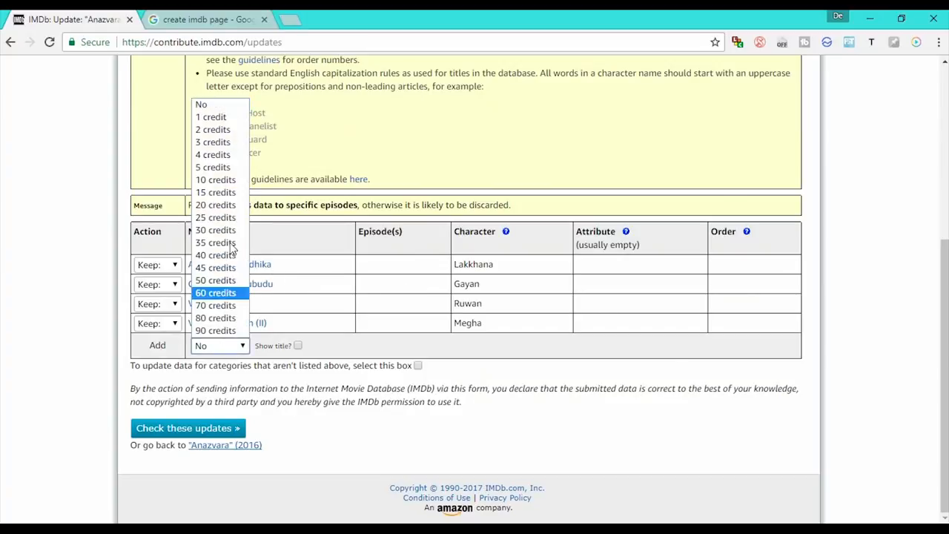
left_click(211, 116)
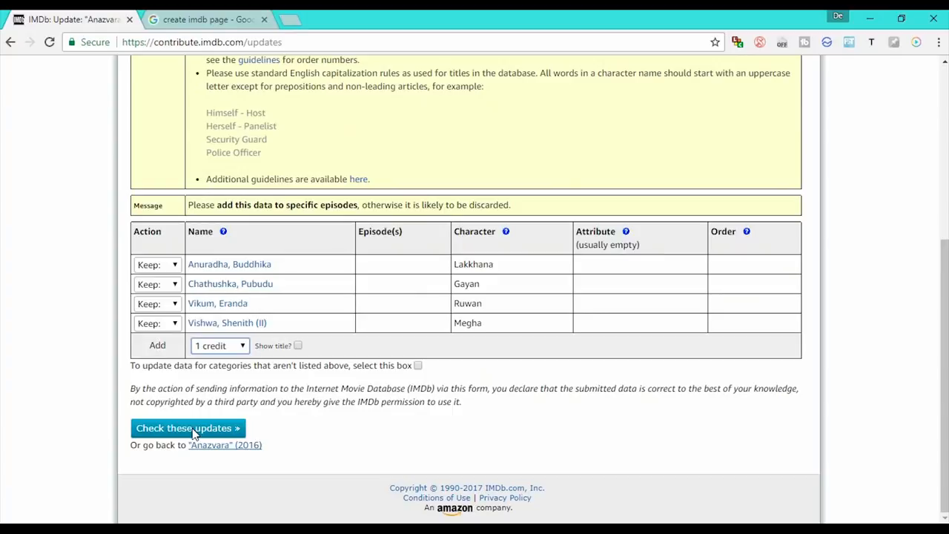
left_click(157, 344)
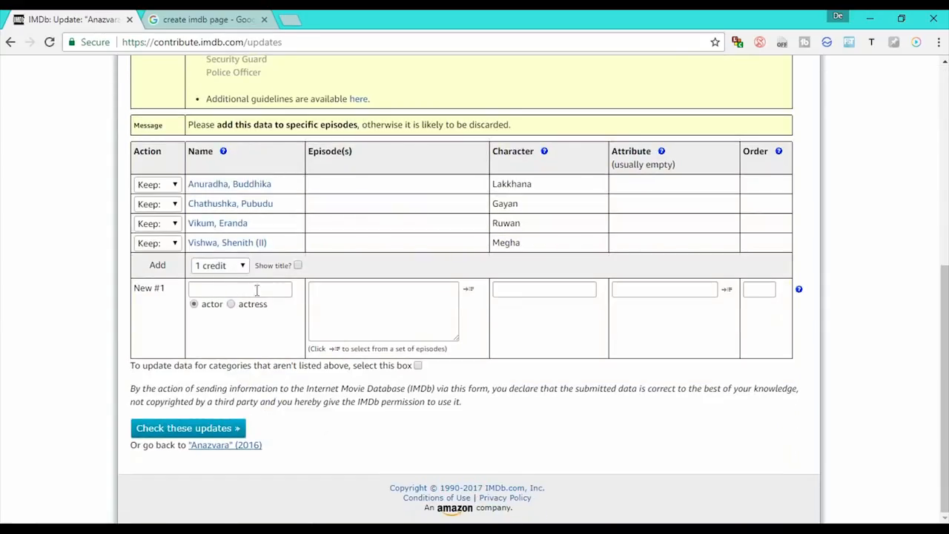
Step: Focus the new credit's Name, Episode and Character fields in turn, leaving them empty
left_click(240, 288)
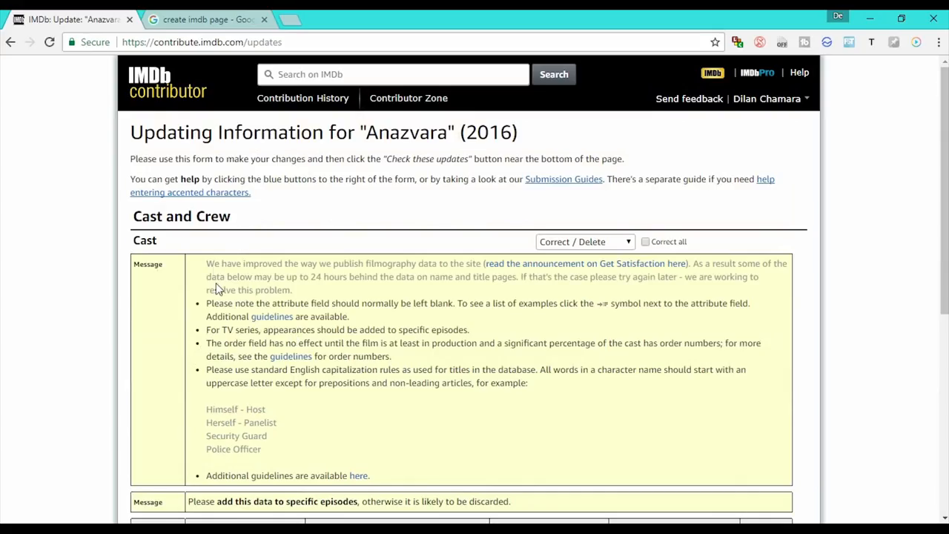
scroll("down", 3)
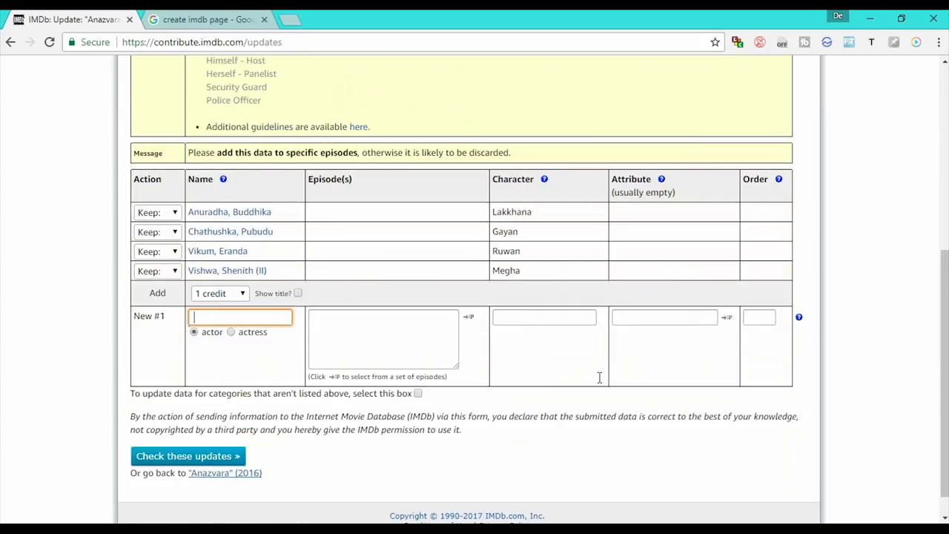
left_click(382, 338)
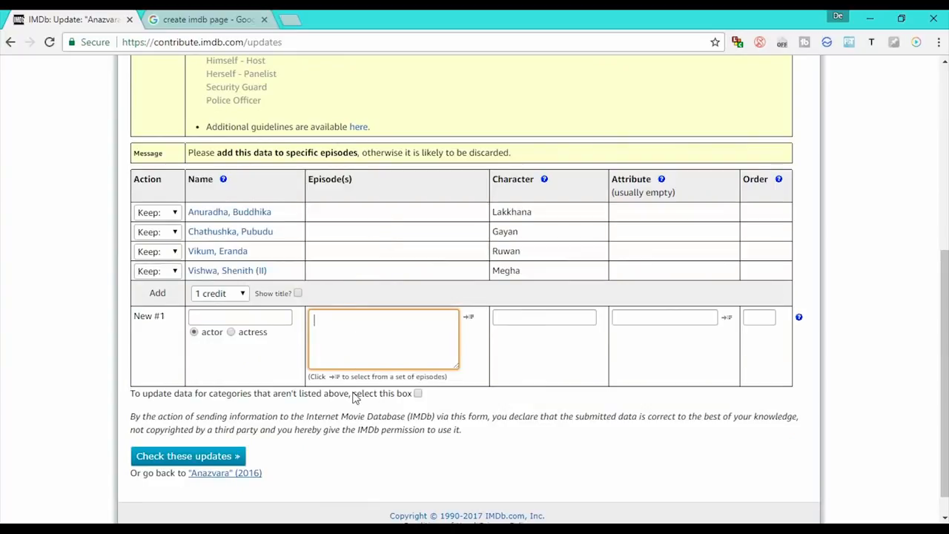
left_click(542, 317)
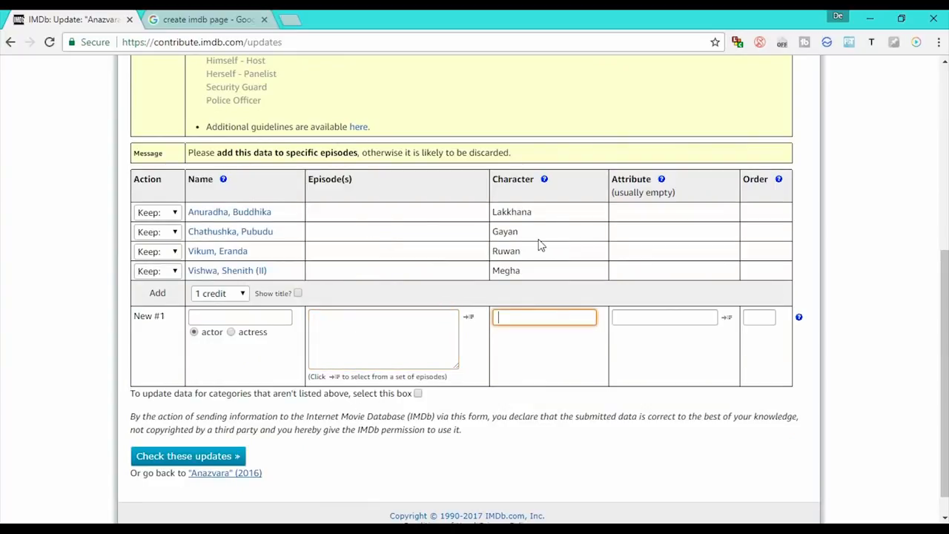
mouse_move(667, 201)
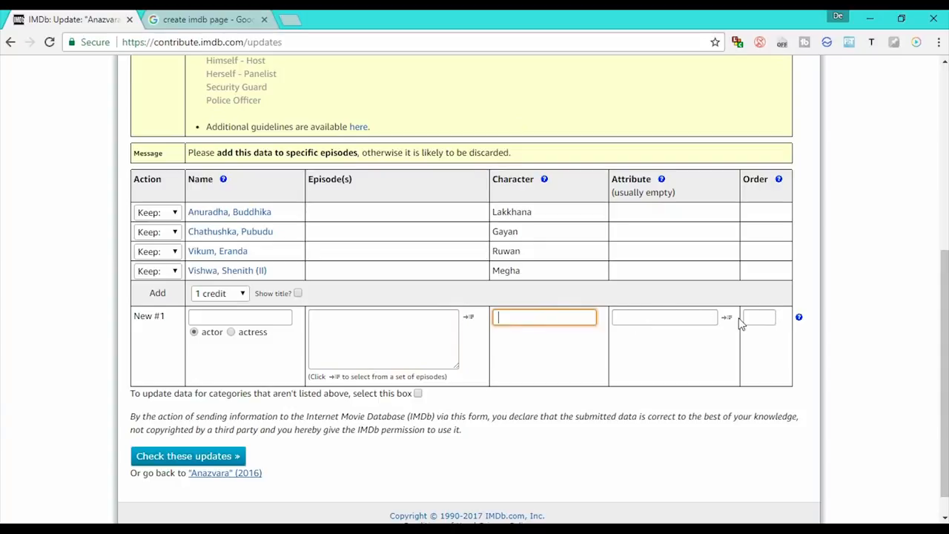
mouse_move(251, 332)
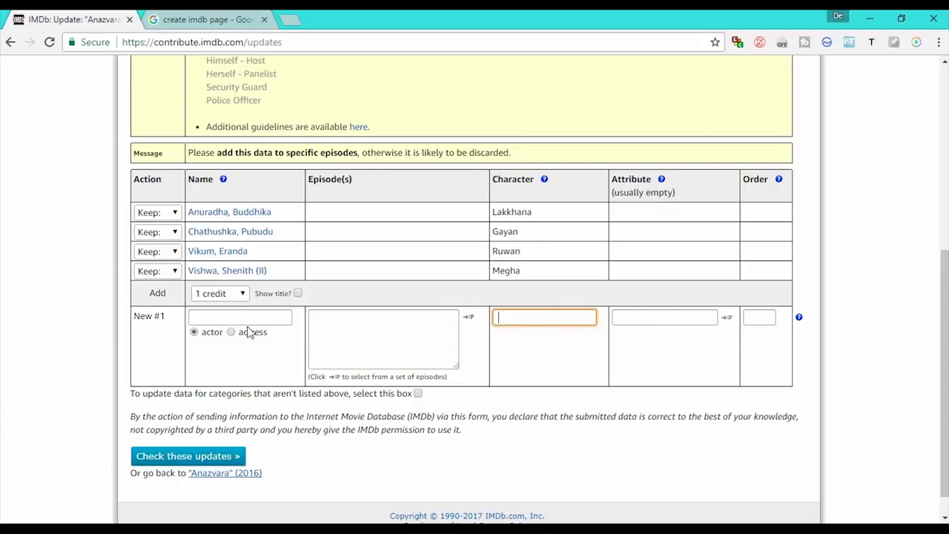
left_click(382, 338)
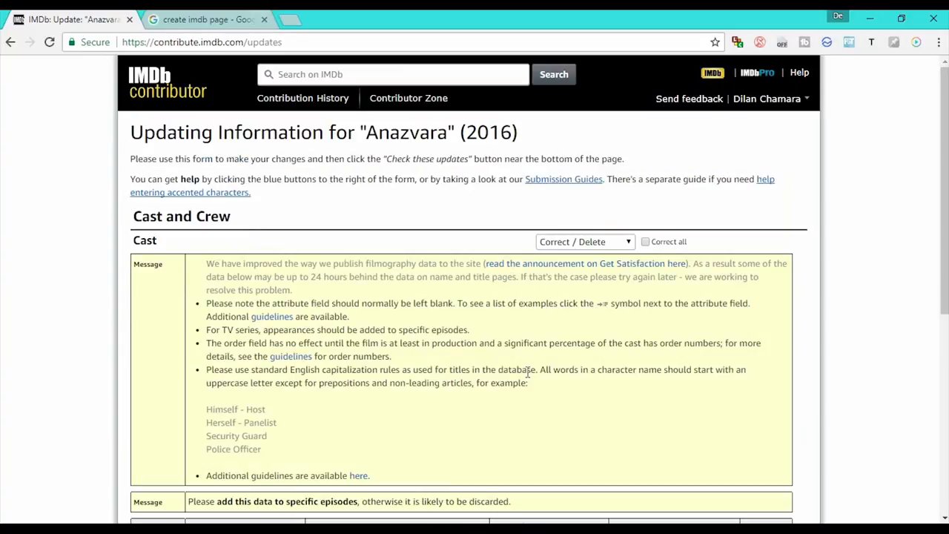
scroll("down", 3)
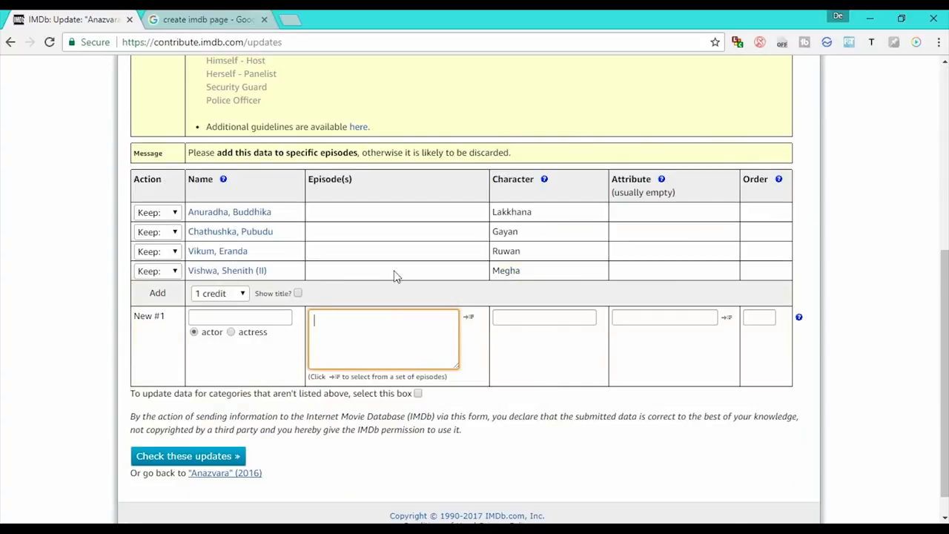
left_click(240, 317)
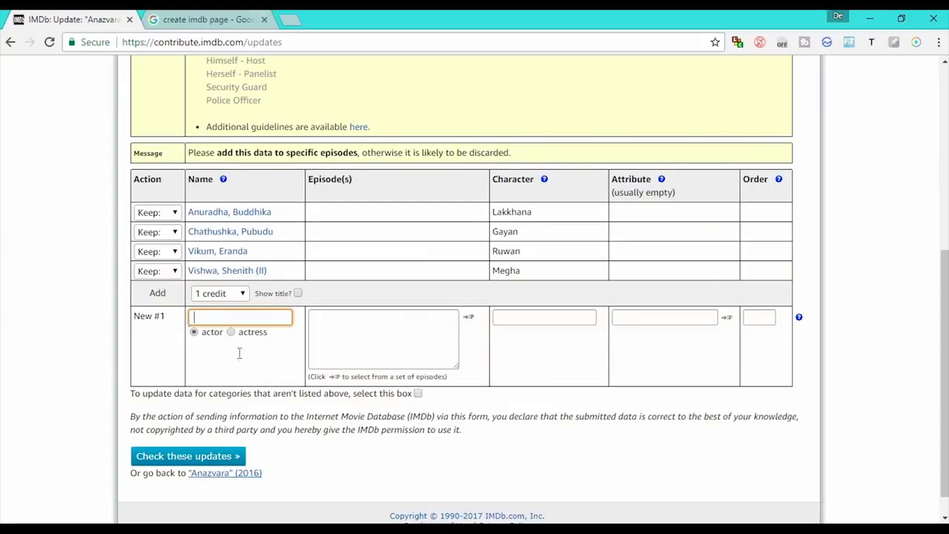
mouse_move(240, 388)
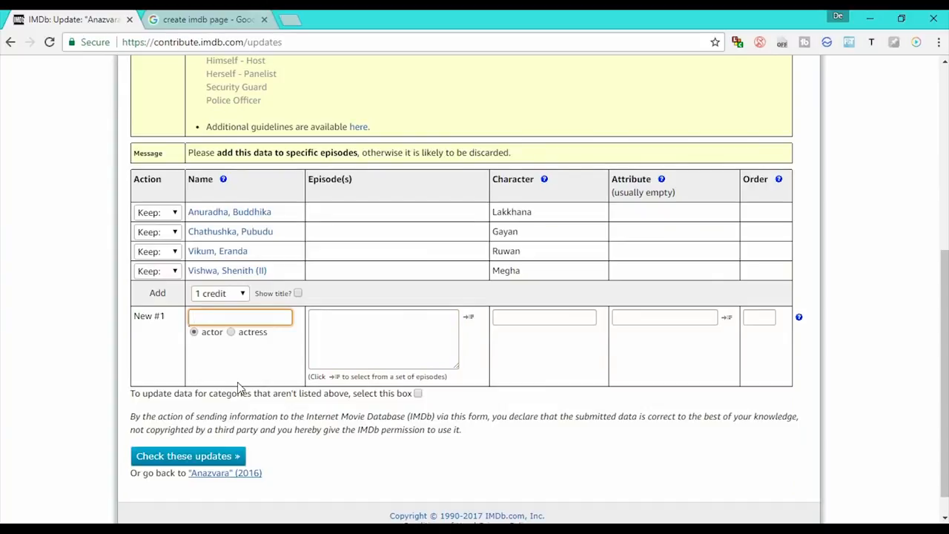
left_click(226, 472)
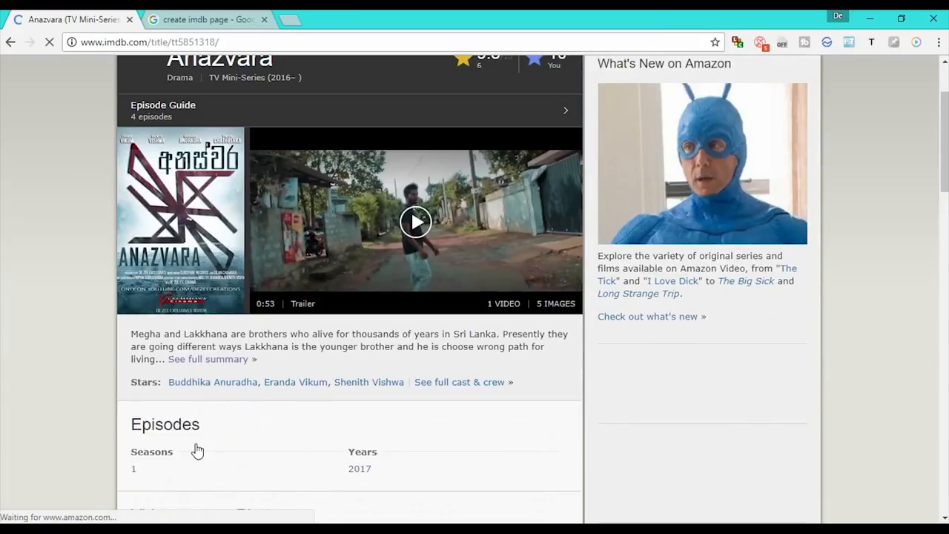
Step: Locate the Details section on the Anazvara title page and choose Edit
scroll("down", 3)
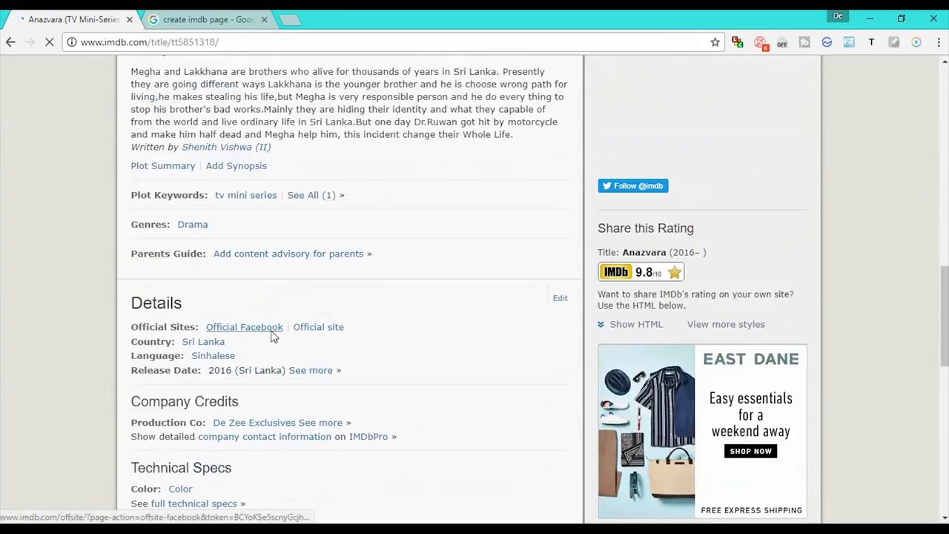
scroll("down", 3)
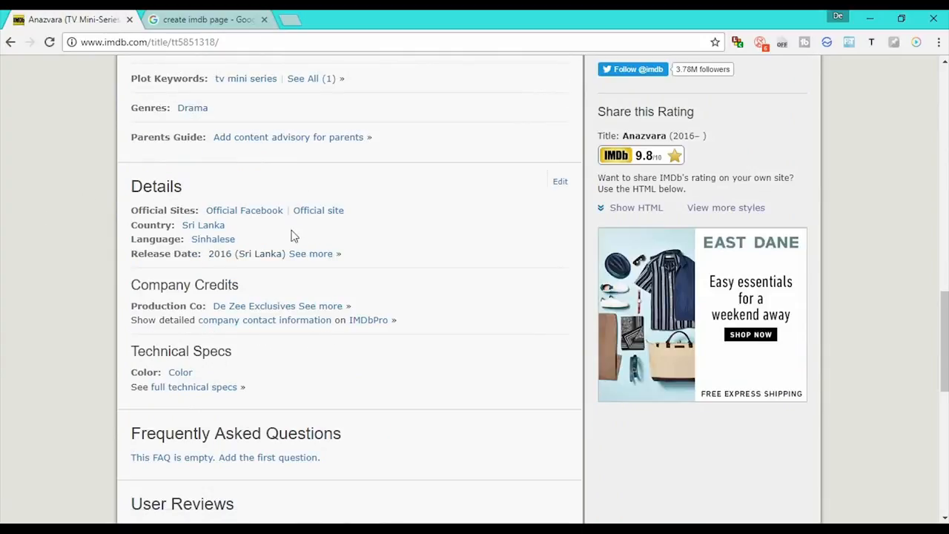
scroll("up", 3)
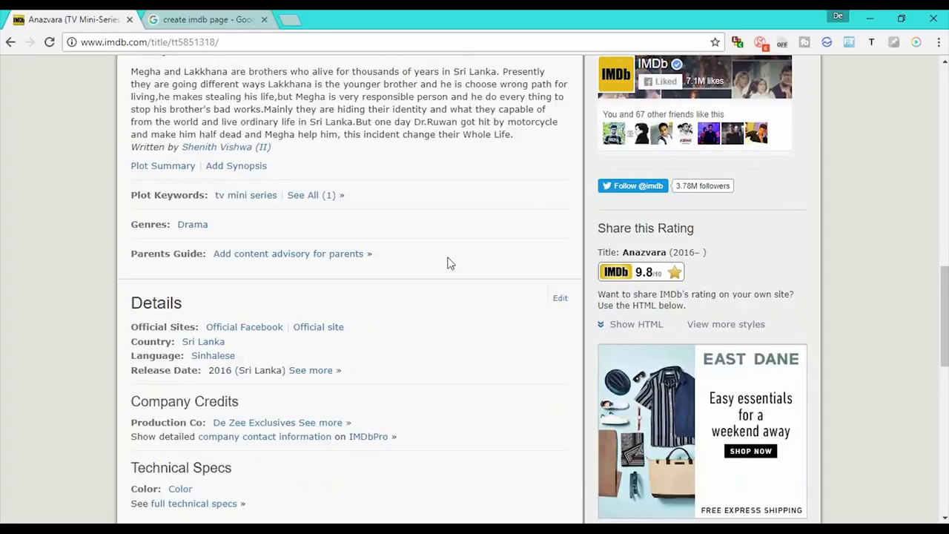
left_click(561, 299)
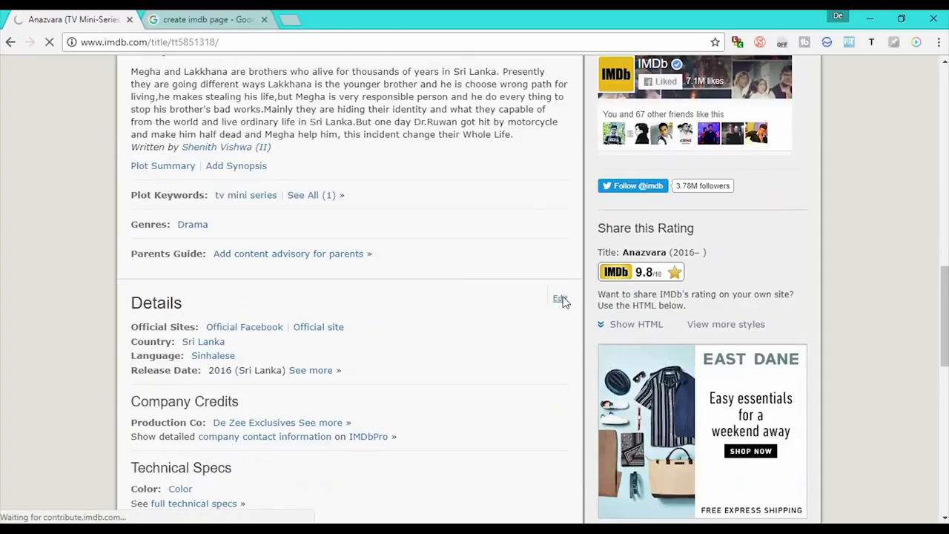
left_click(560, 298)
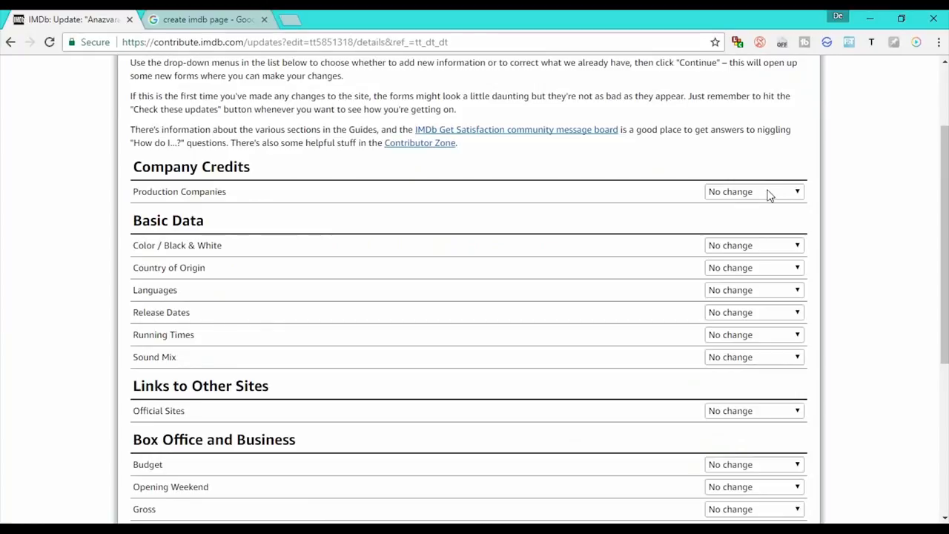
Step: Set Production Companies to Correct / Delete and continue to the company credits form
left_click(754, 191)
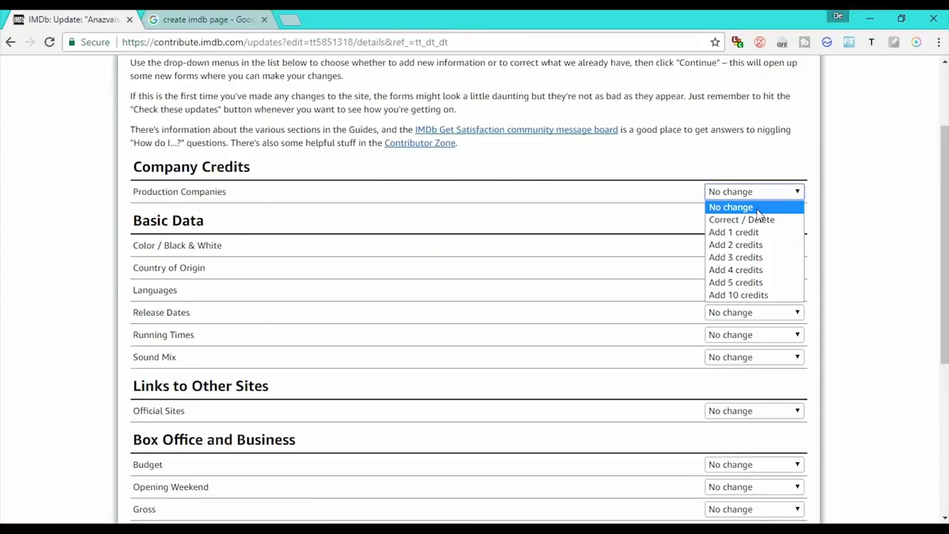
mouse_move(741, 220)
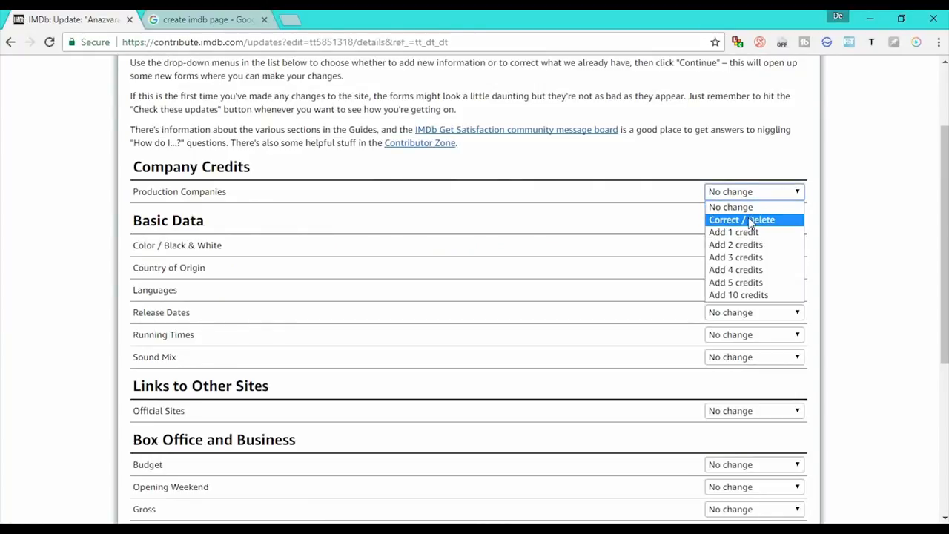
mouse_move(753, 208)
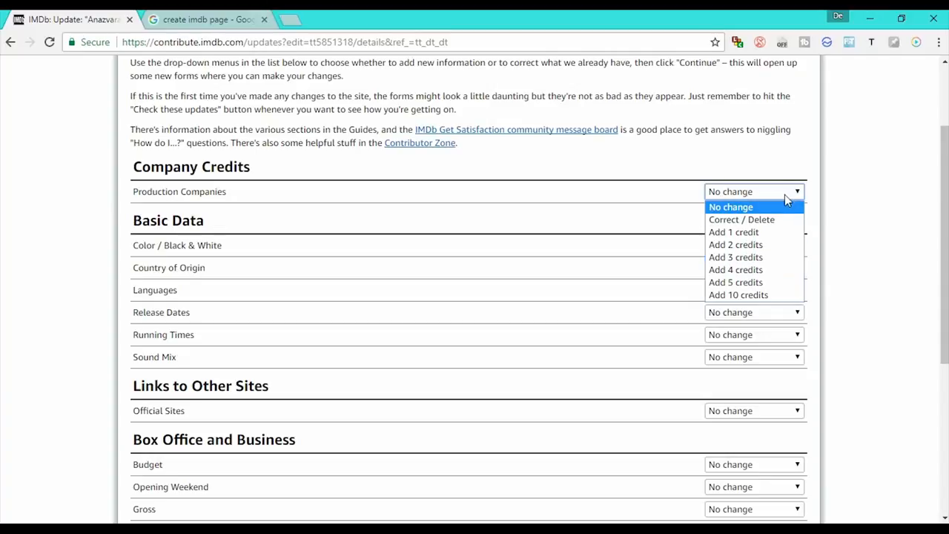
left_click(742, 220)
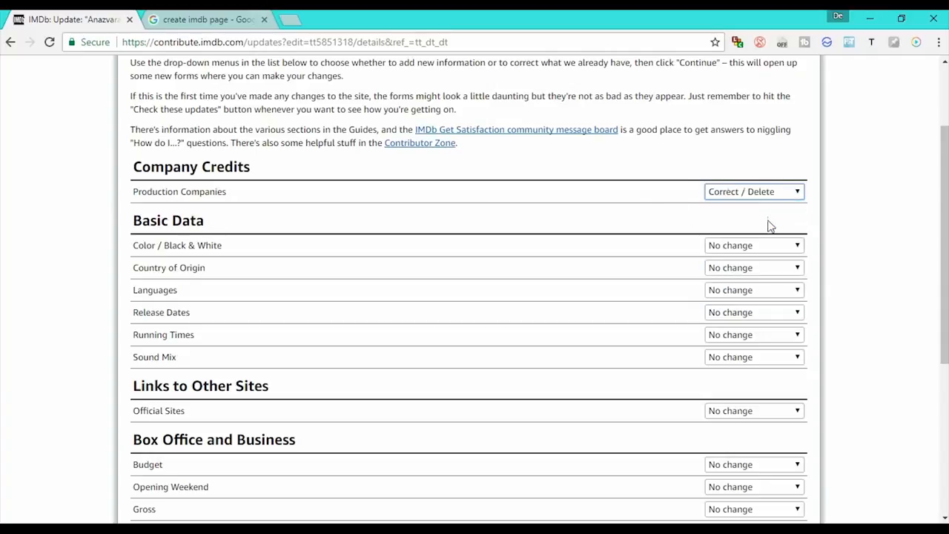
scroll("down", 3)
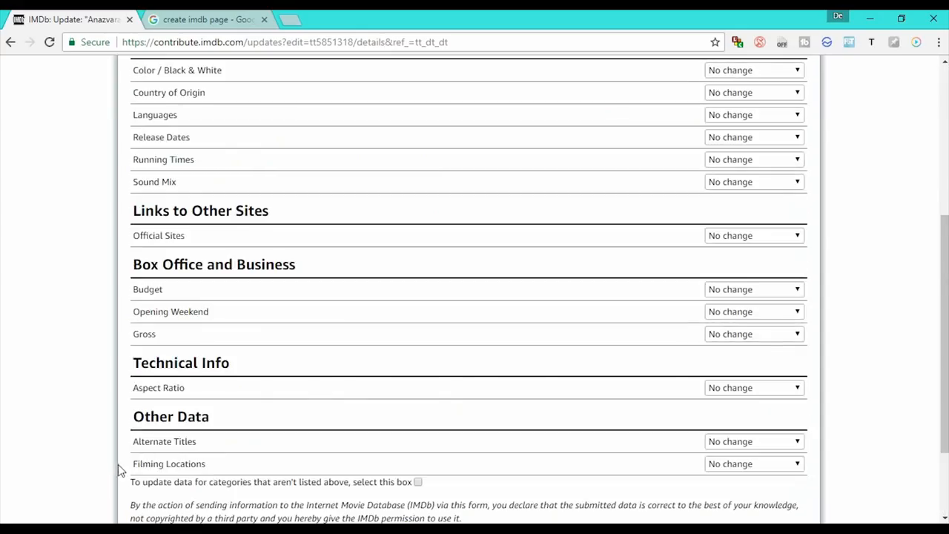
left_click(156, 427)
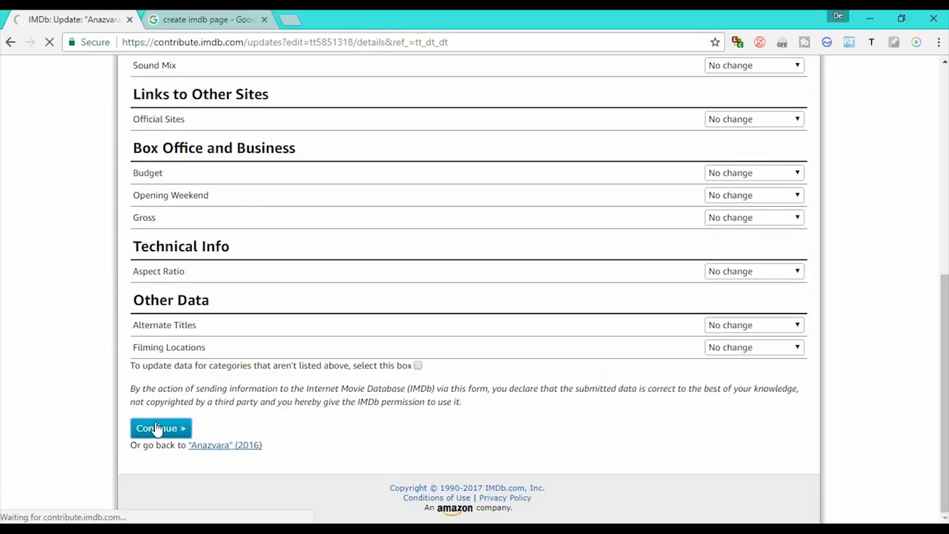
left_click(160, 427)
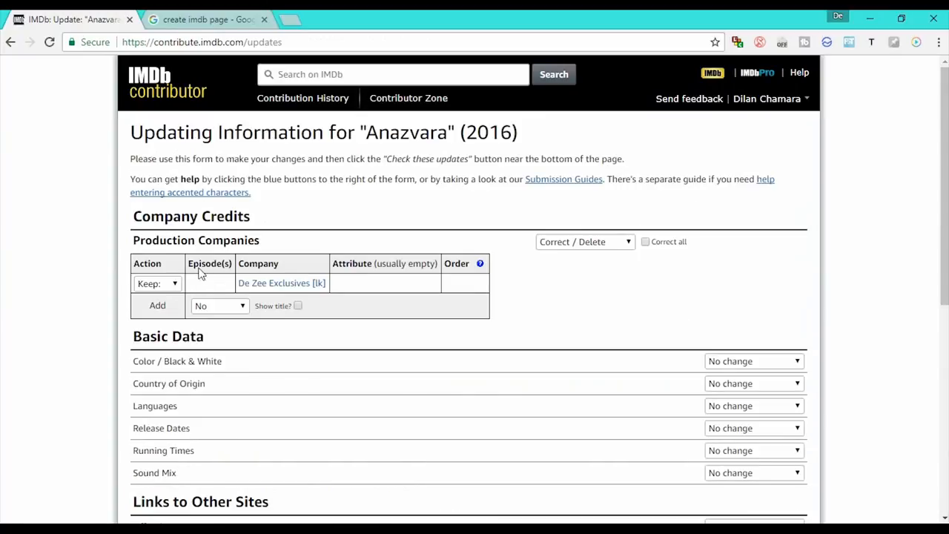
mouse_move(201, 288)
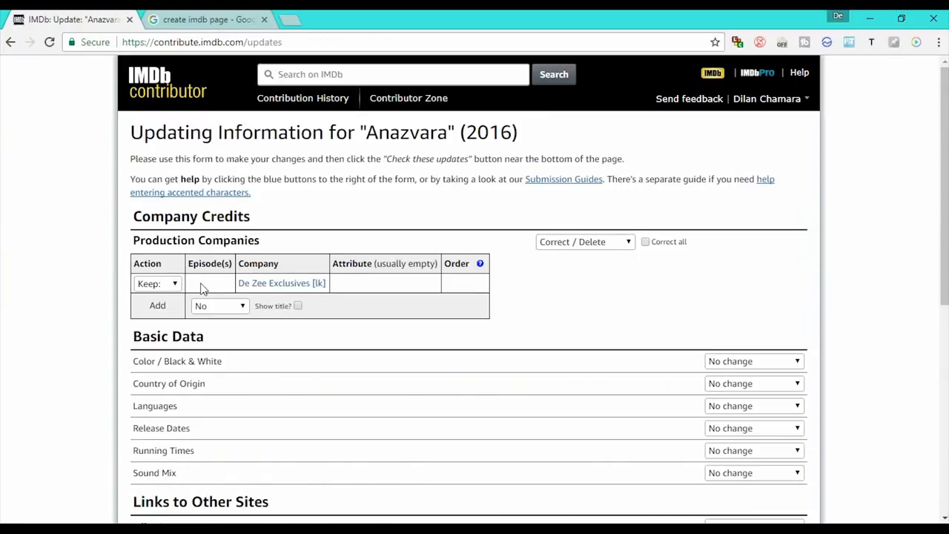
mouse_move(407, 286)
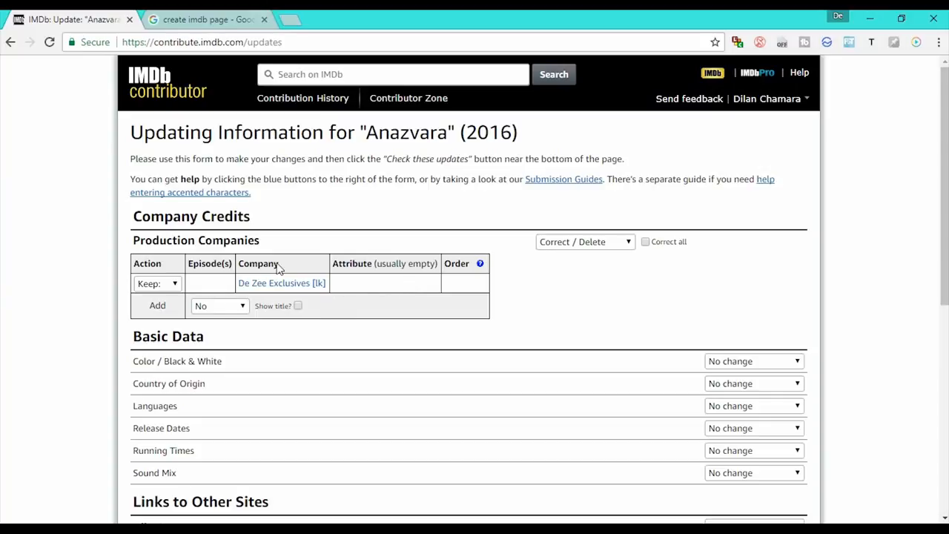
mouse_move(139, 291)
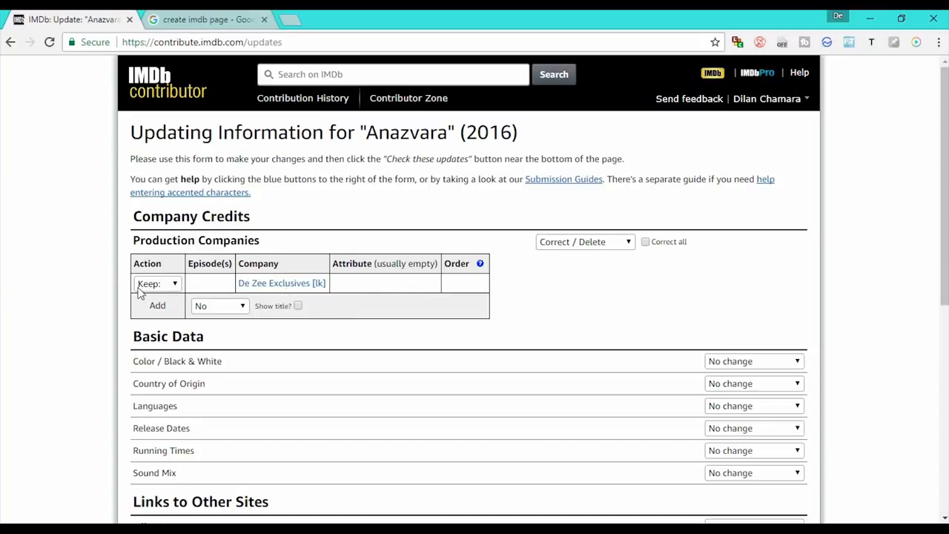
left_click(157, 284)
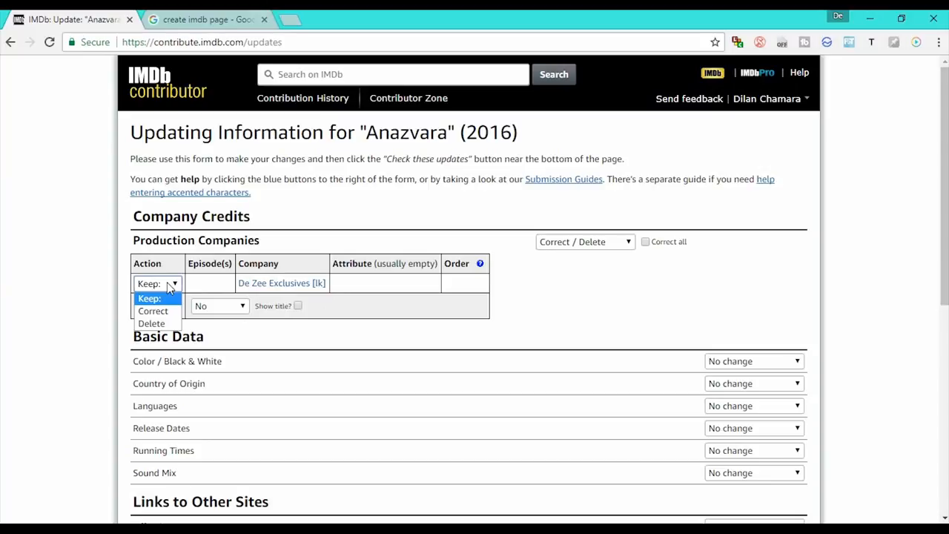
mouse_move(156, 303)
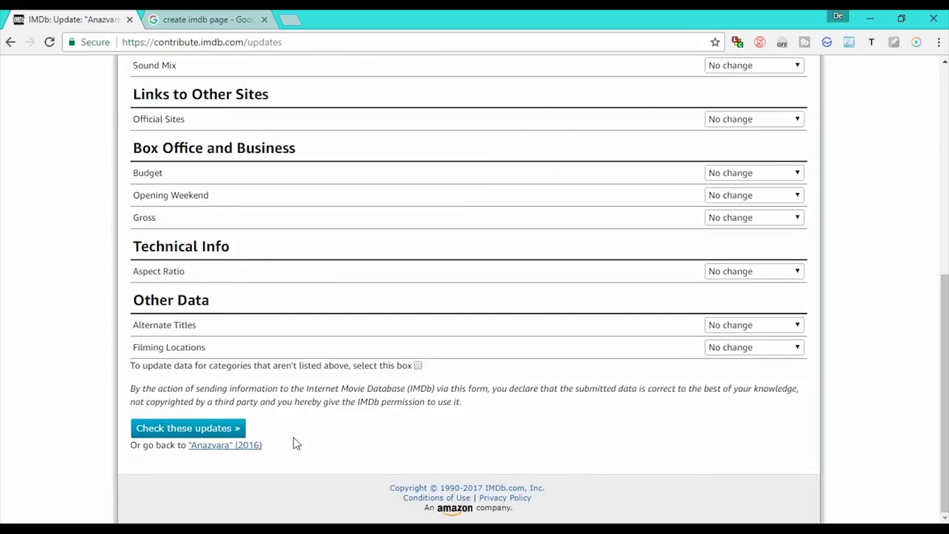
scroll("up", 3)
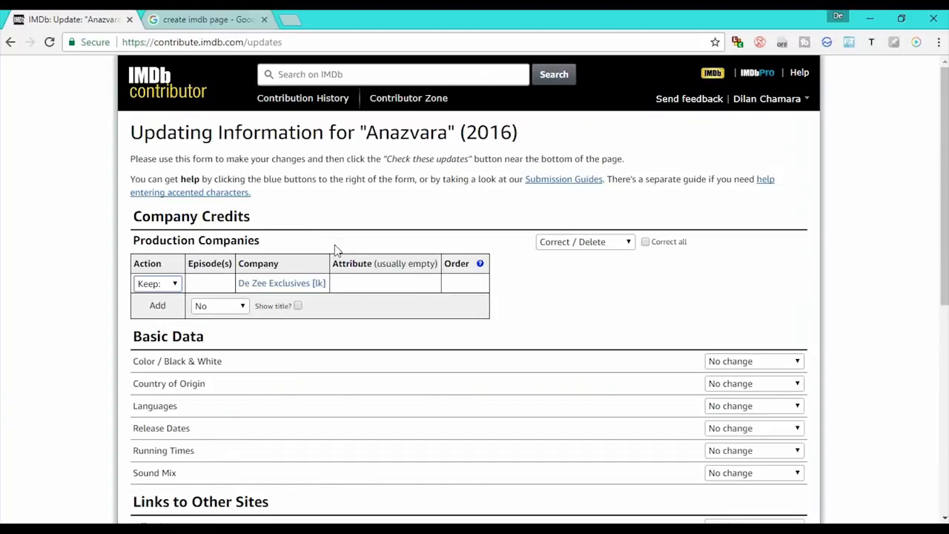
scroll("down", 3)
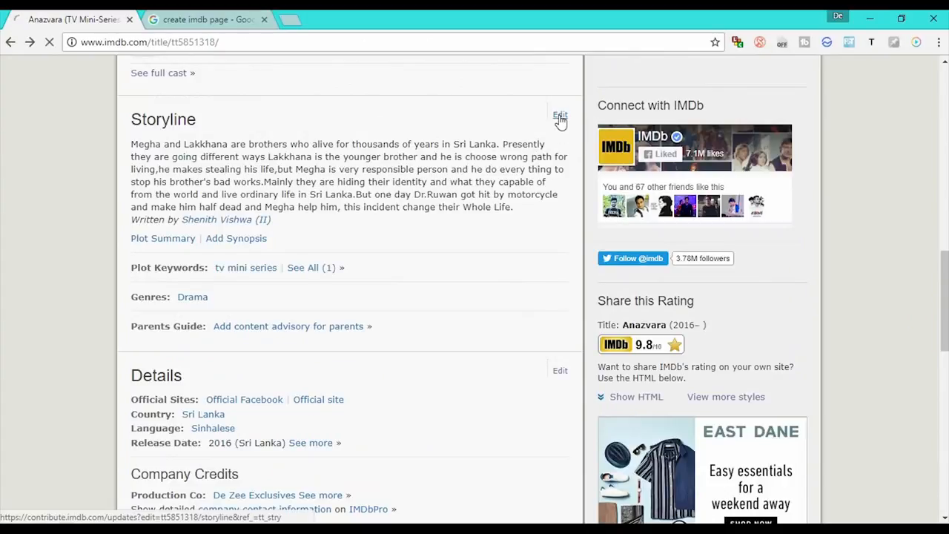
left_click(561, 116)
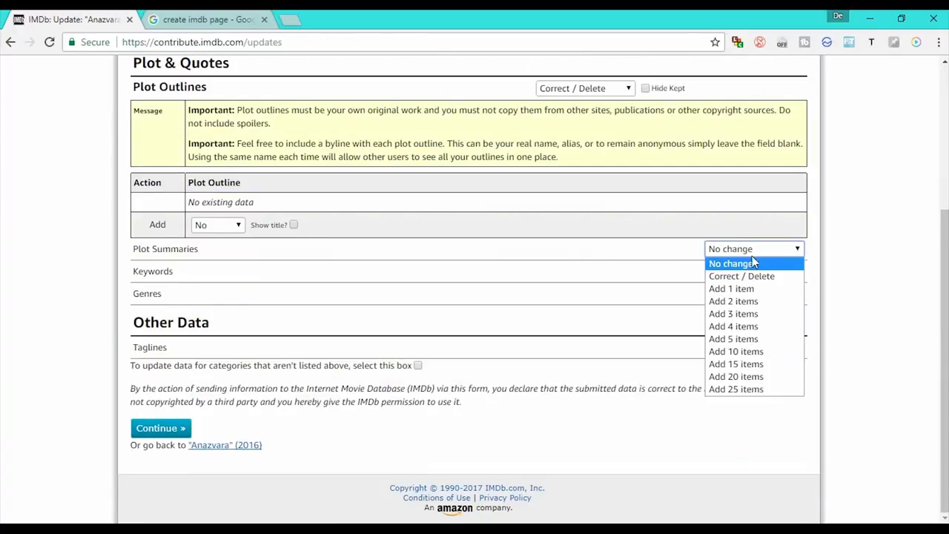
mouse_move(731, 288)
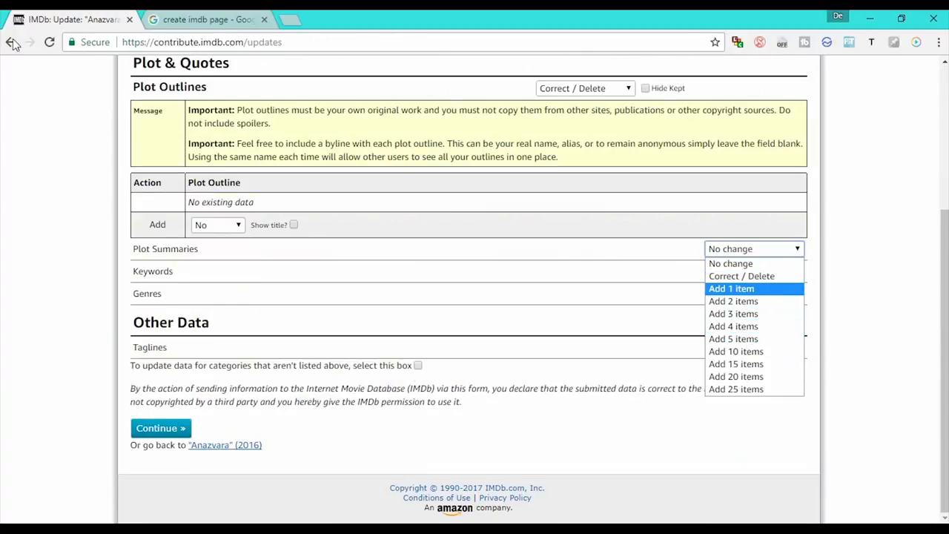
mouse_move(12, 42)
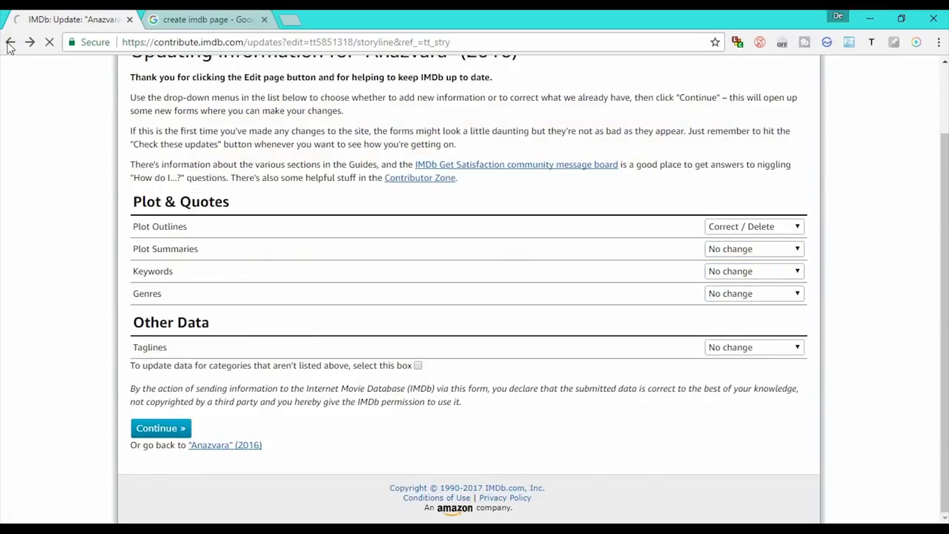
left_click(10, 42)
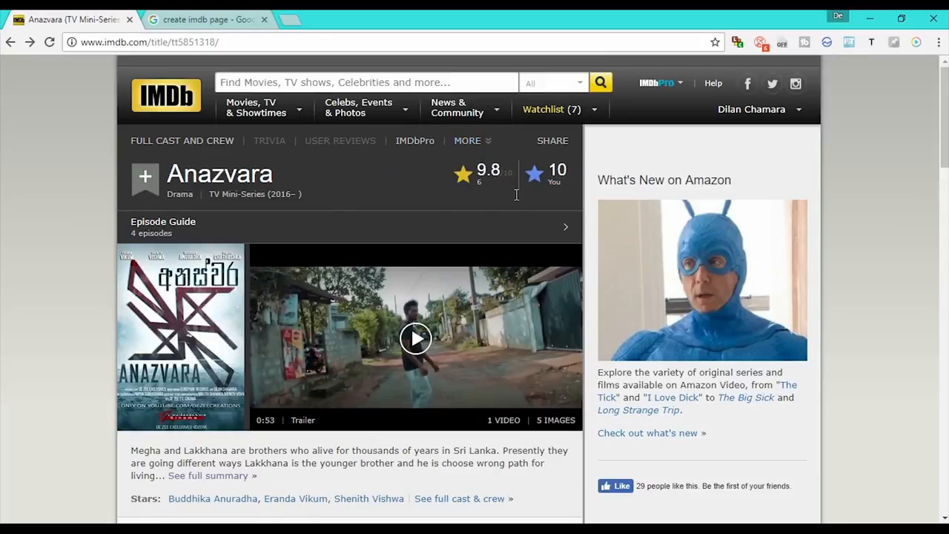
mouse_move(488, 213)
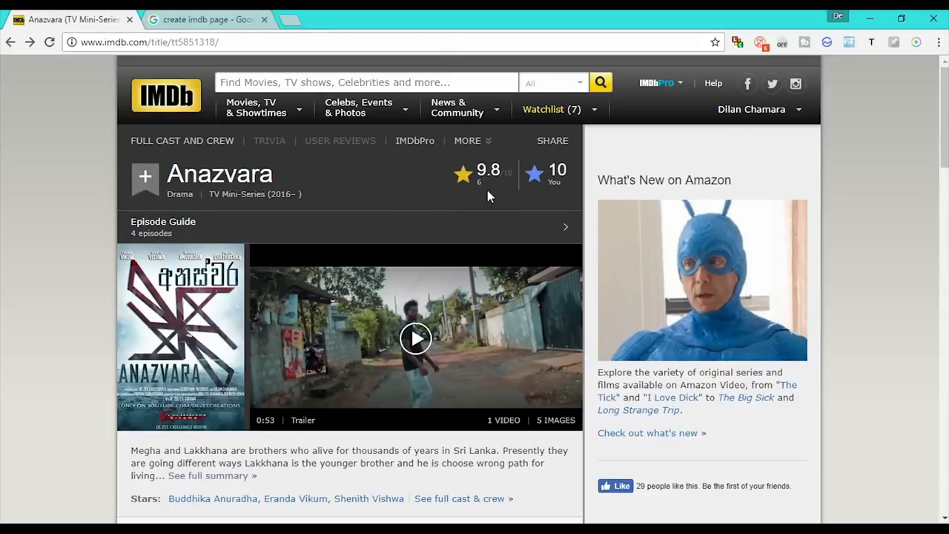
mouse_move(403, 224)
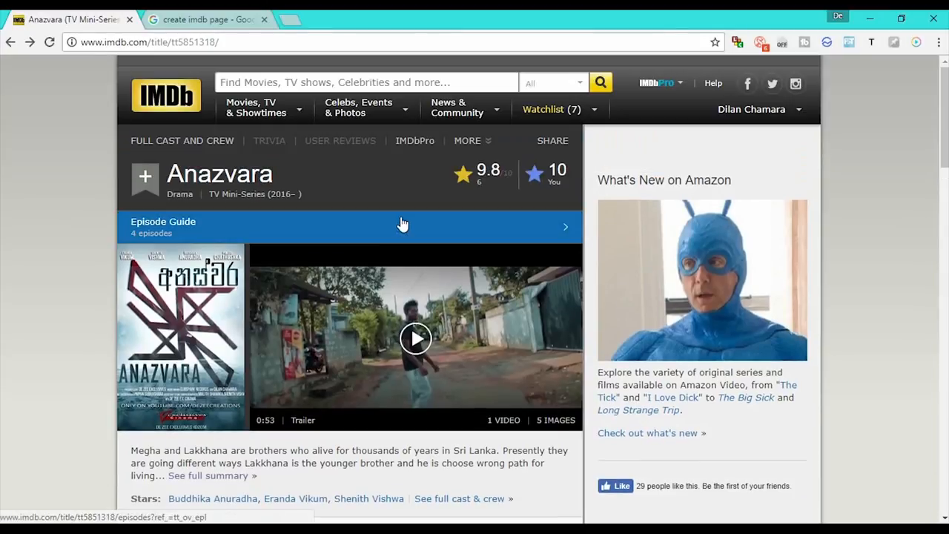
scroll("down", 3)
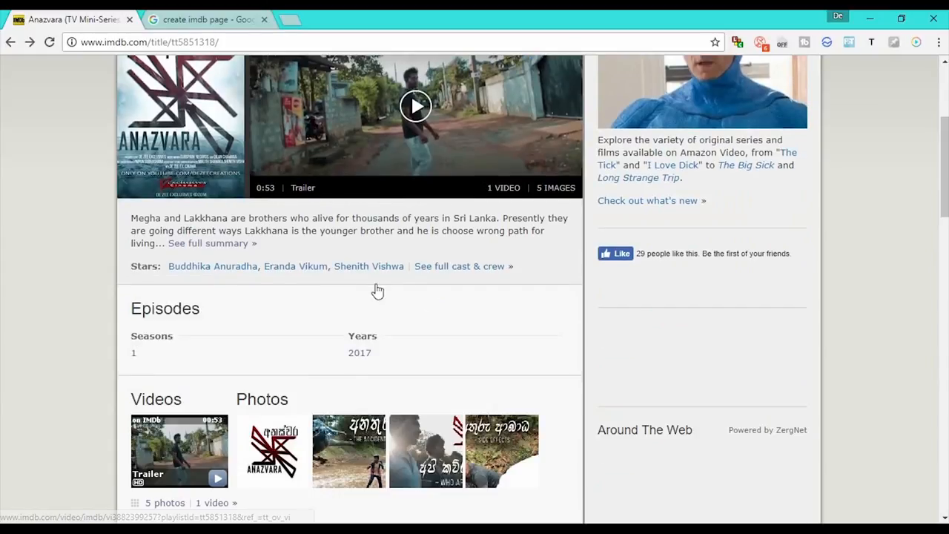
mouse_move(525, 454)
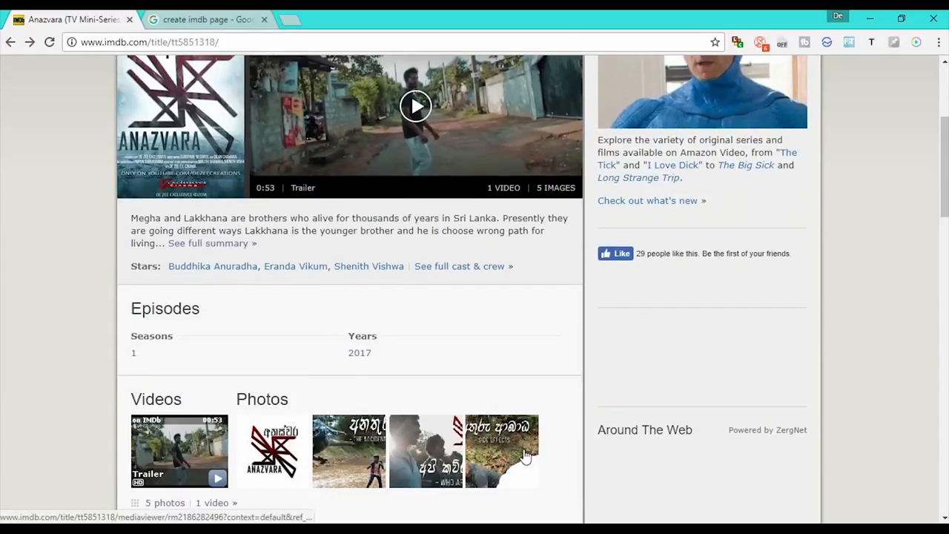
scroll("down", 3)
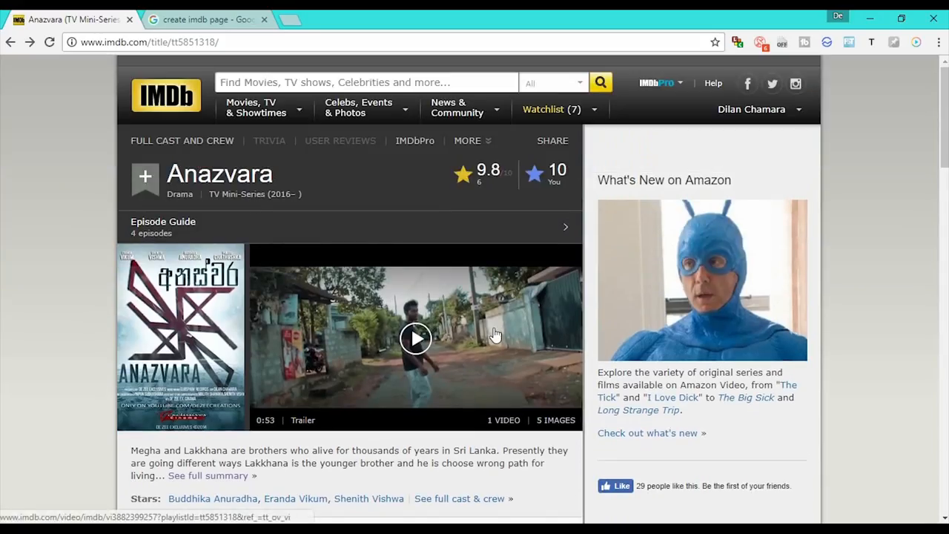
mouse_move(495, 333)
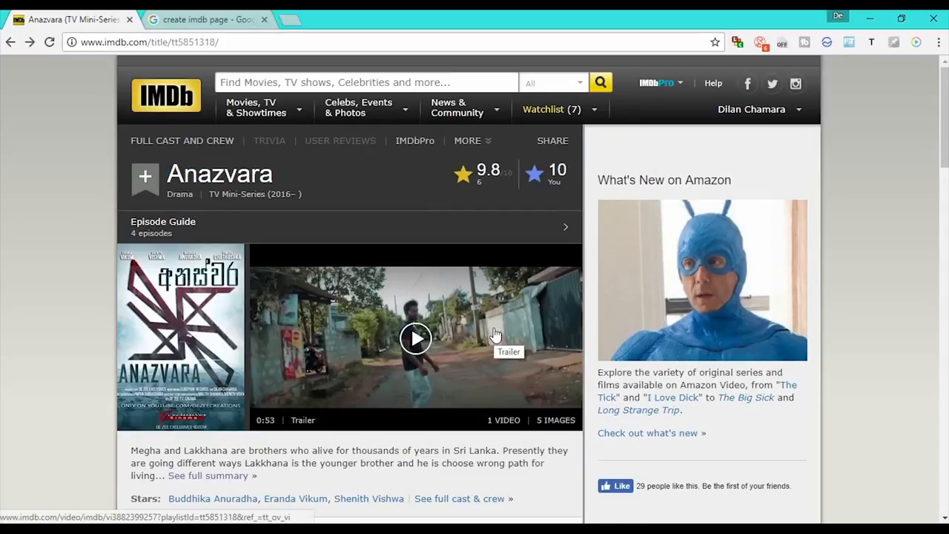
mouse_move(448, 424)
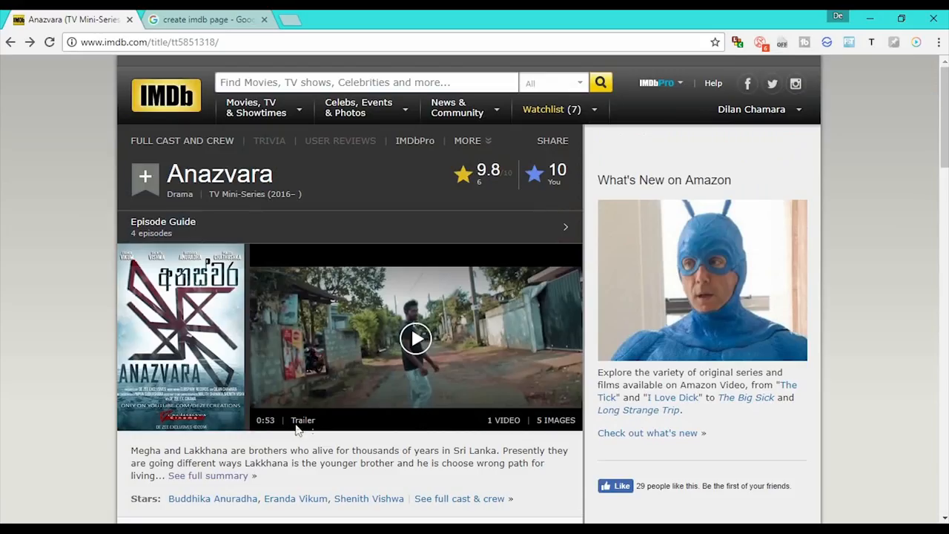
scroll("down", 3)
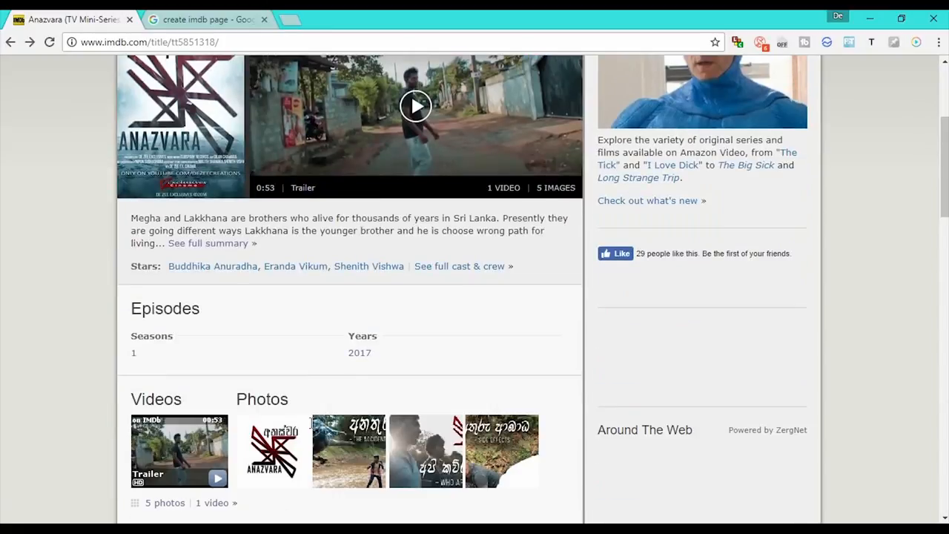
mouse_move(213, 267)
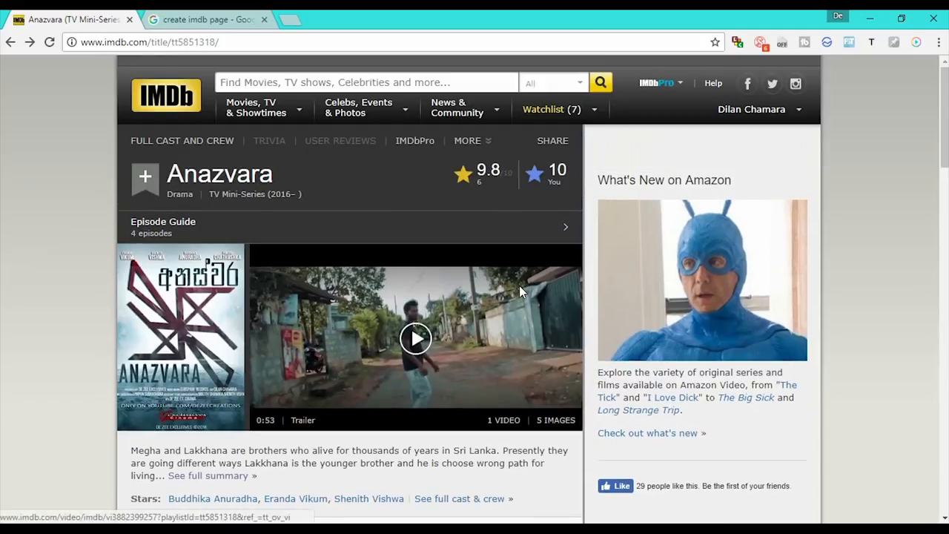
scroll("down", 3)
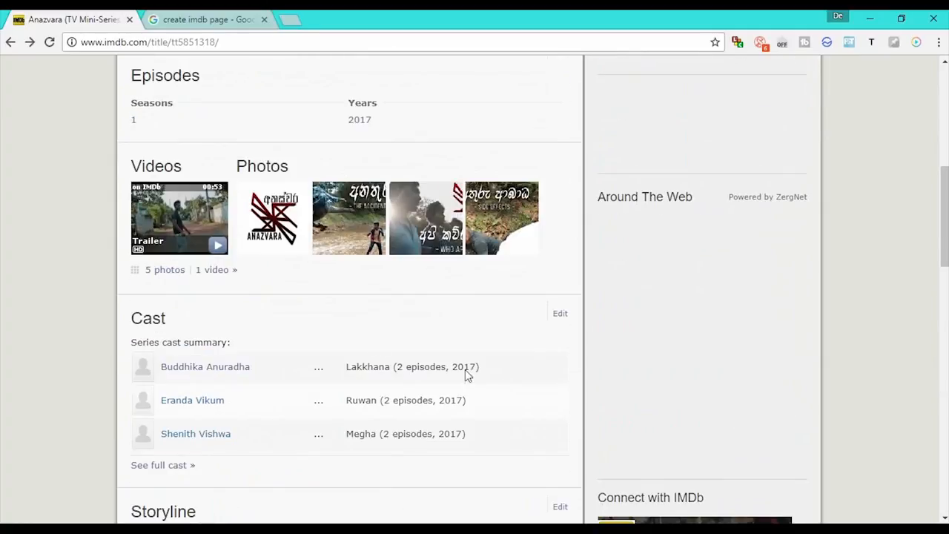